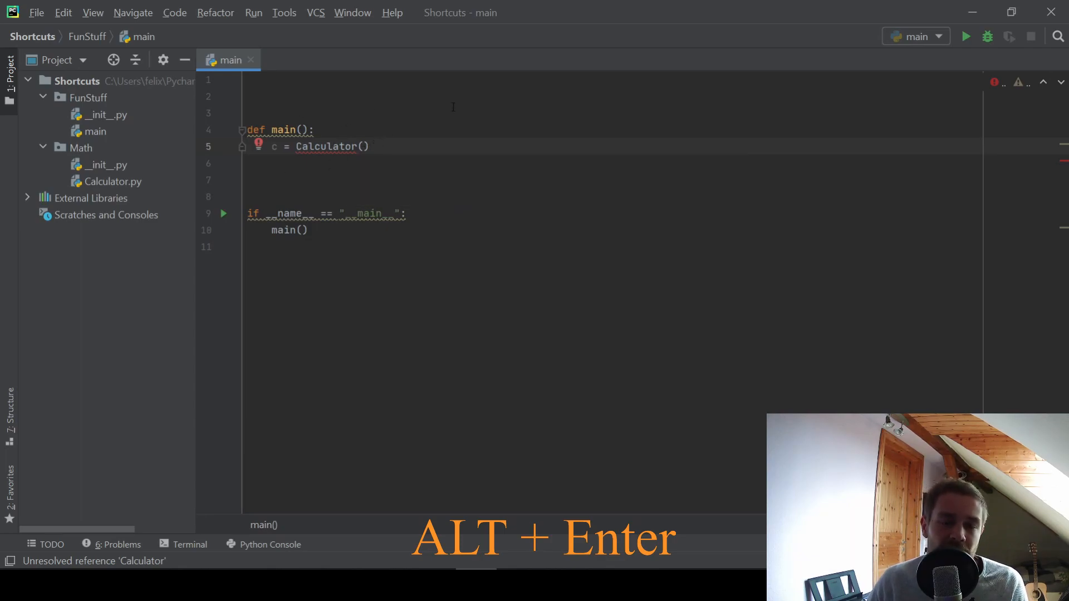
mouse_move(576, 116)
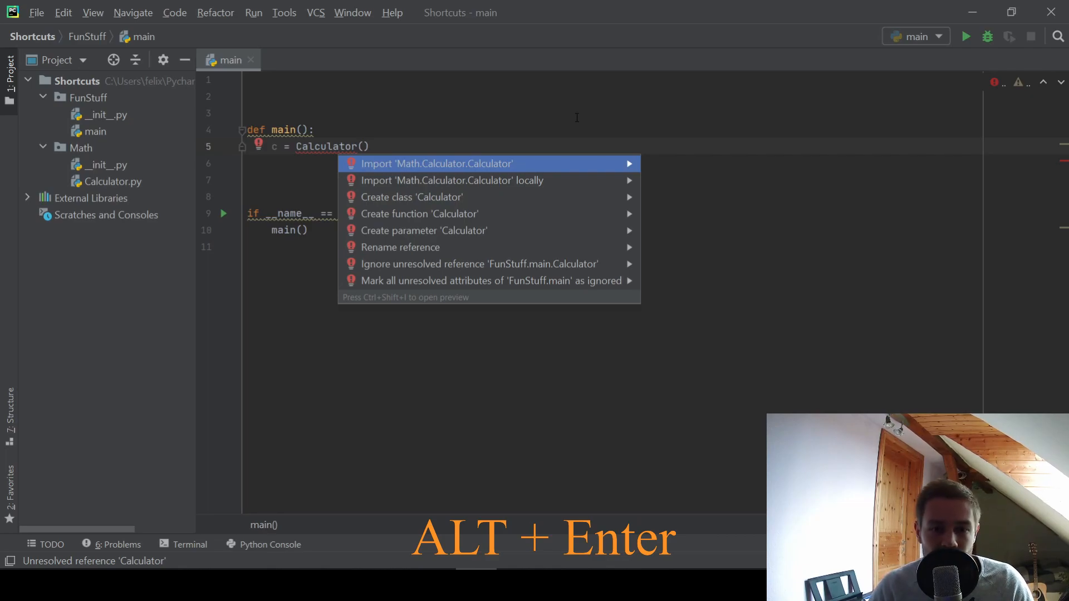
Step: Import Calculator from Math.Calculator in main and reformat the file to fix blank-line warnings
click(437, 163)
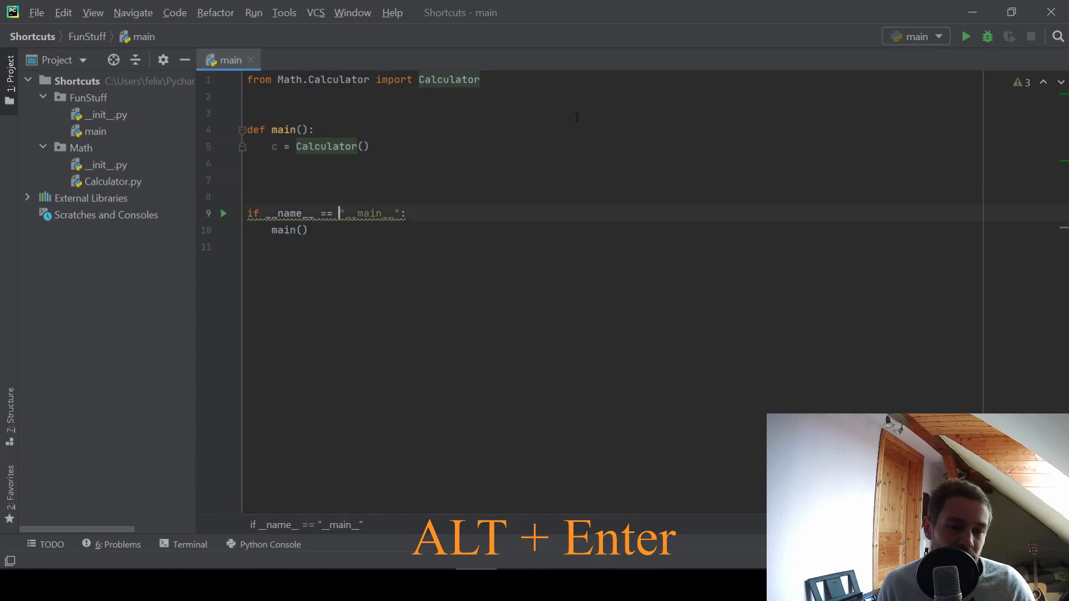
key(alt+Return)
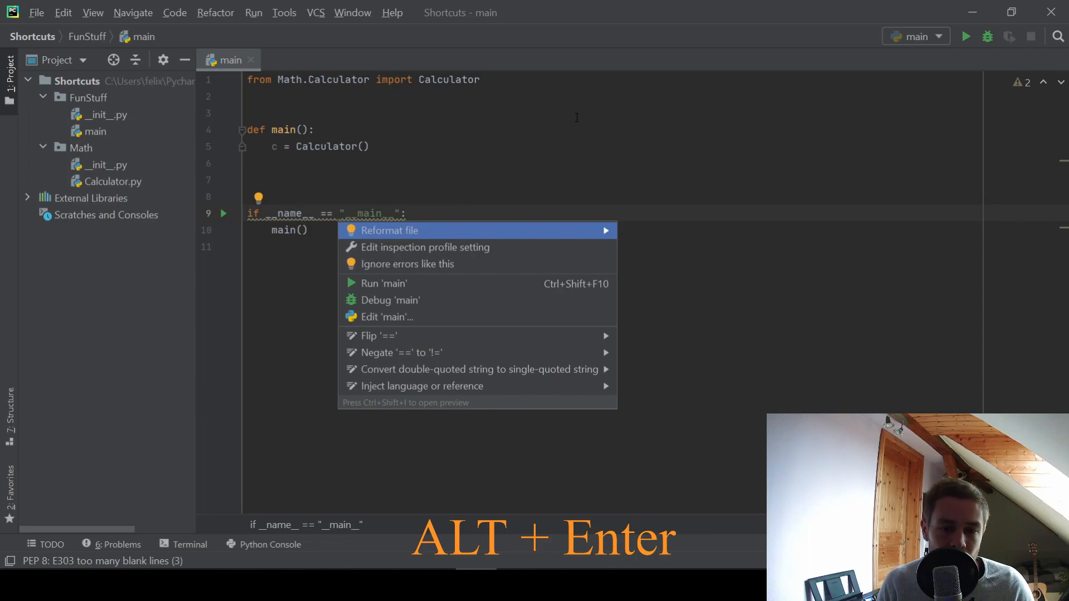
click(386, 230)
text(print(c.add(5, 6)))
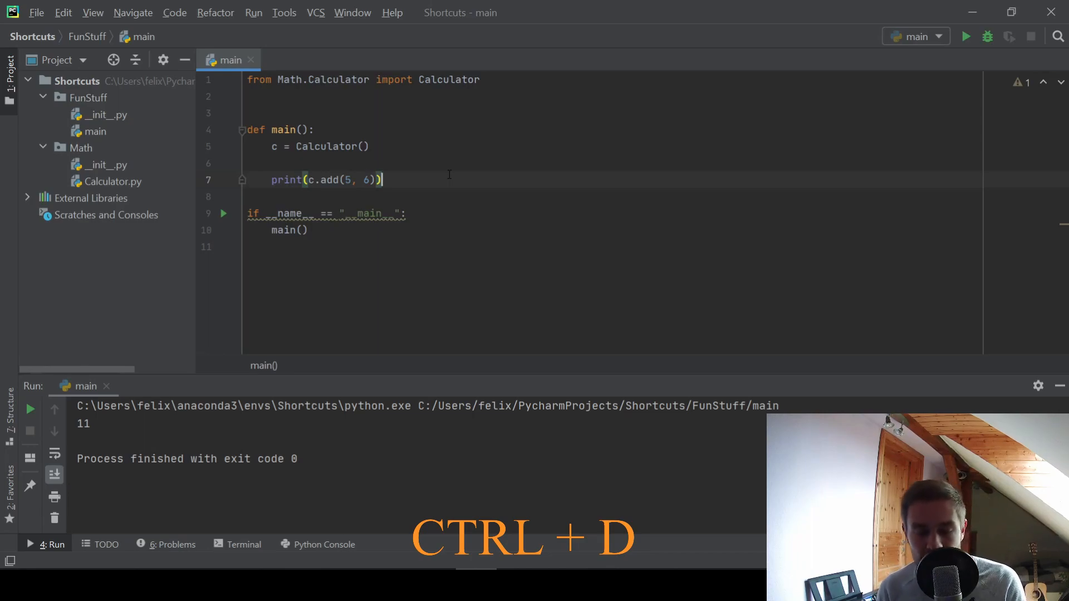
Step: Duplicate the print c.add line into four calls and run main, printing 11, 7, 9, 6772
key(ctrl+d)
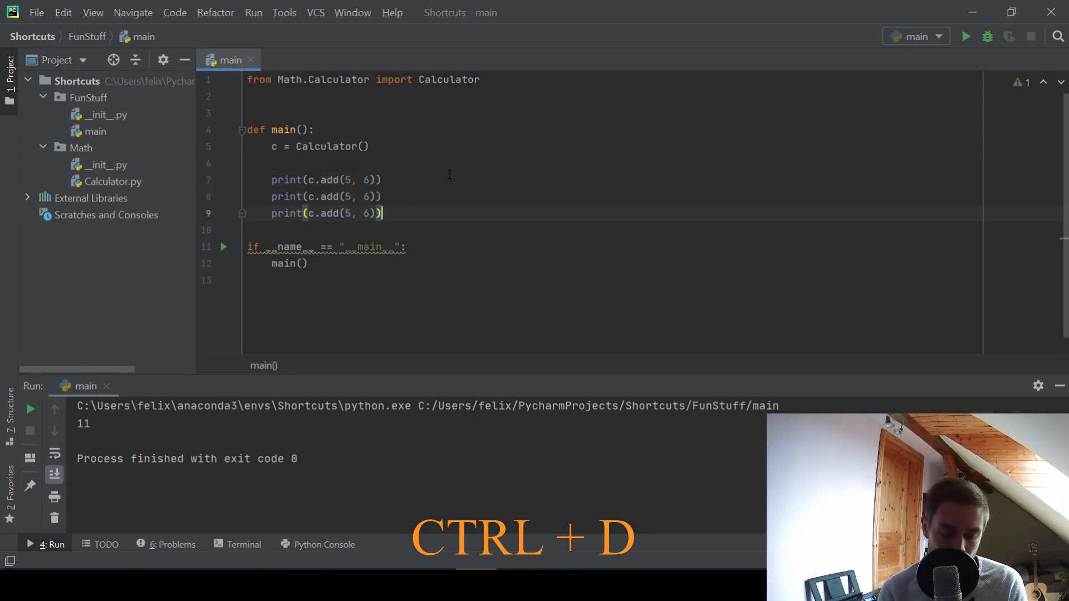
key(ctrl+d)
text(2)
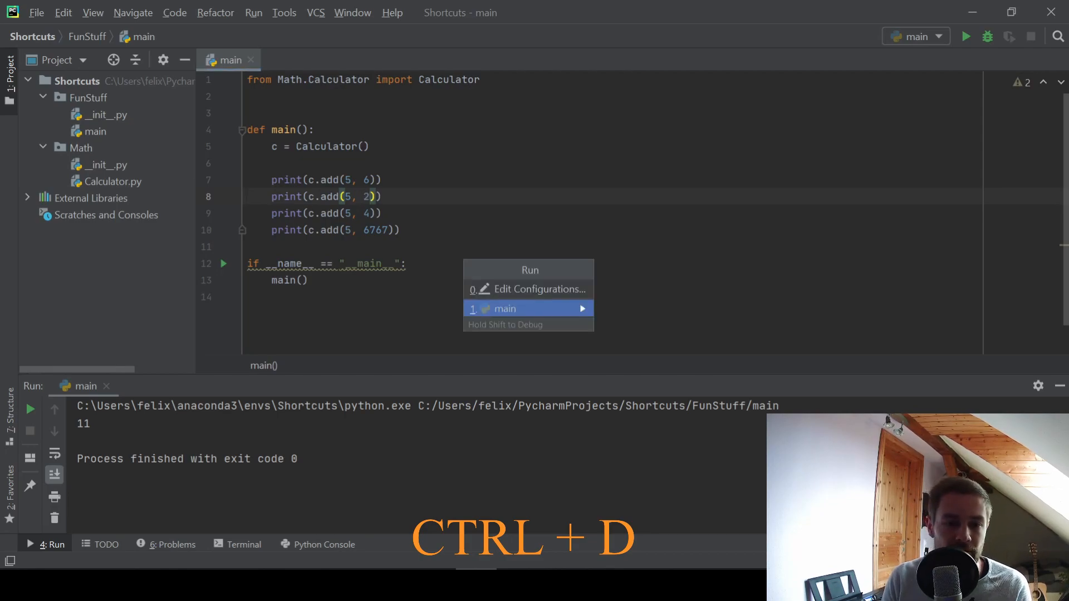
click(505, 308)
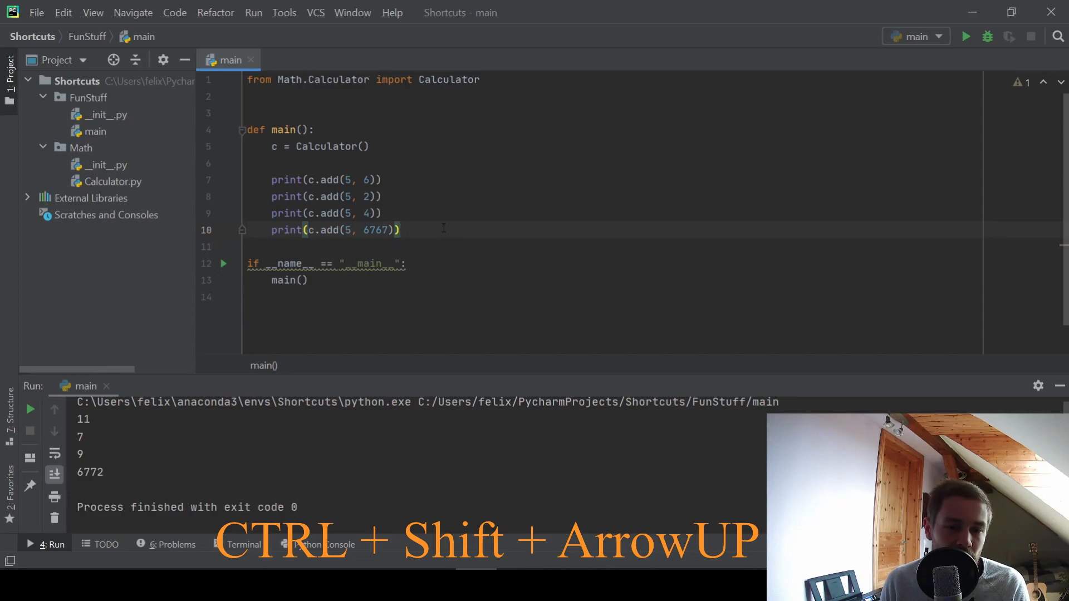
Step: Move the c.add(5, 6767) print line above the other print calls
key(ctrl+shift+up)
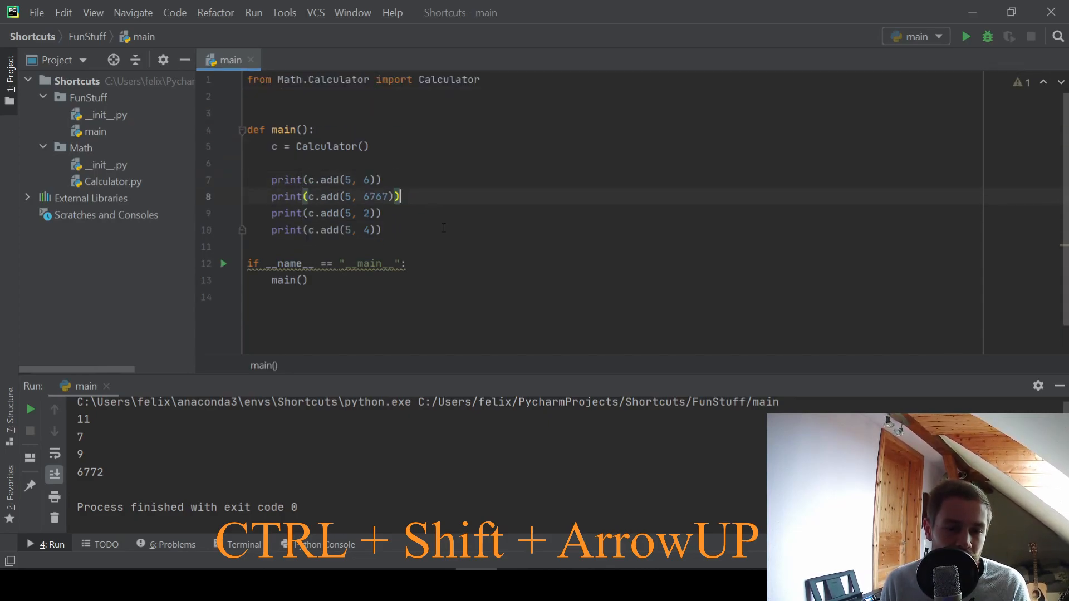
key(ctrl+shift+up)
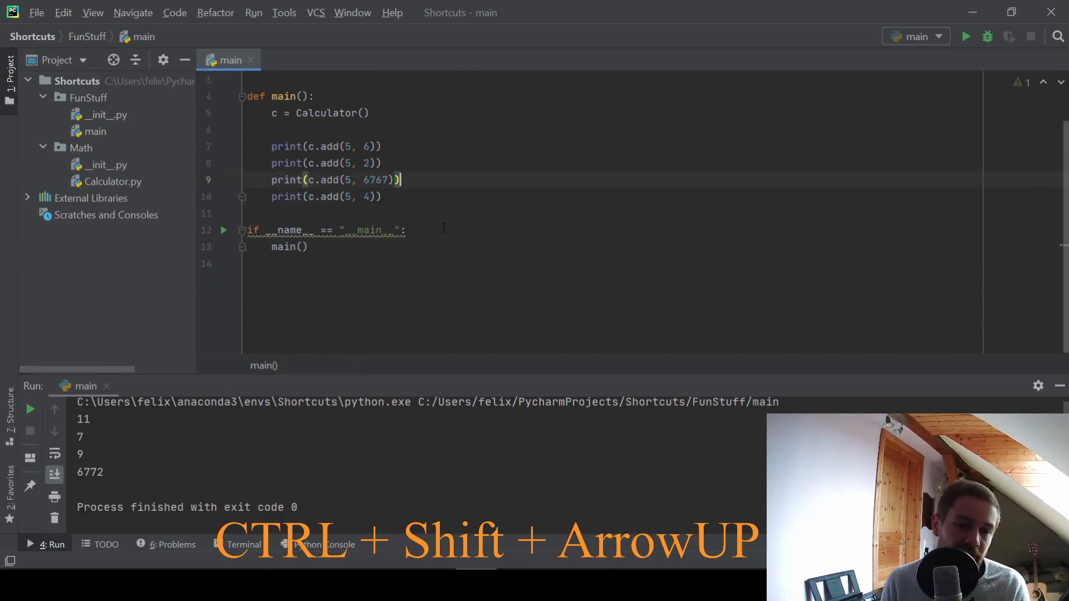
key(ctrl+shift+up)
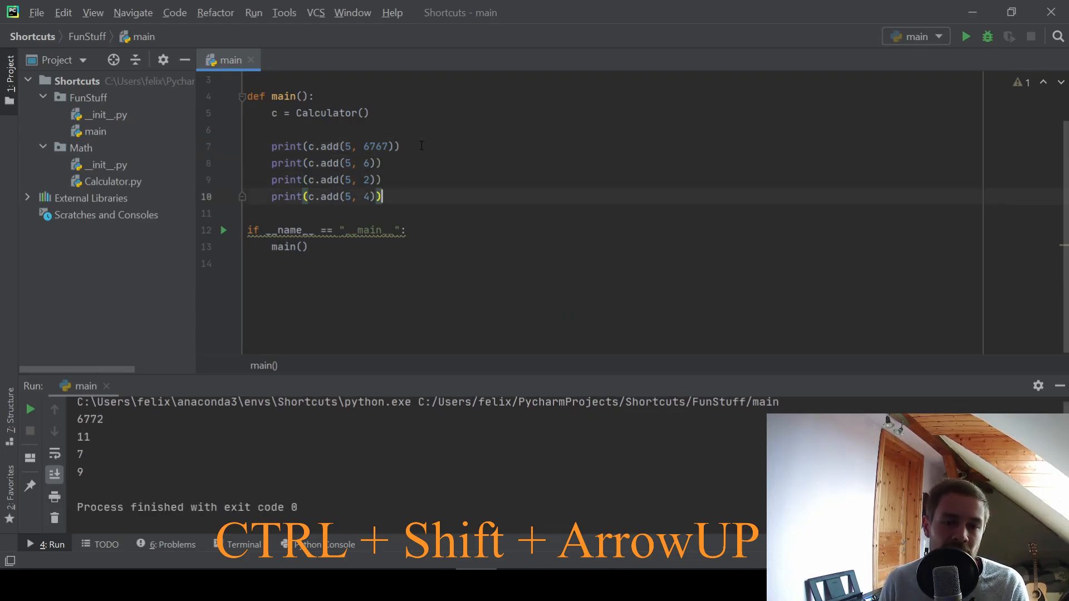
Step: Cut the c.add(5, 4) print line and paste it right after c = Calculator()
key(ctrl+x)
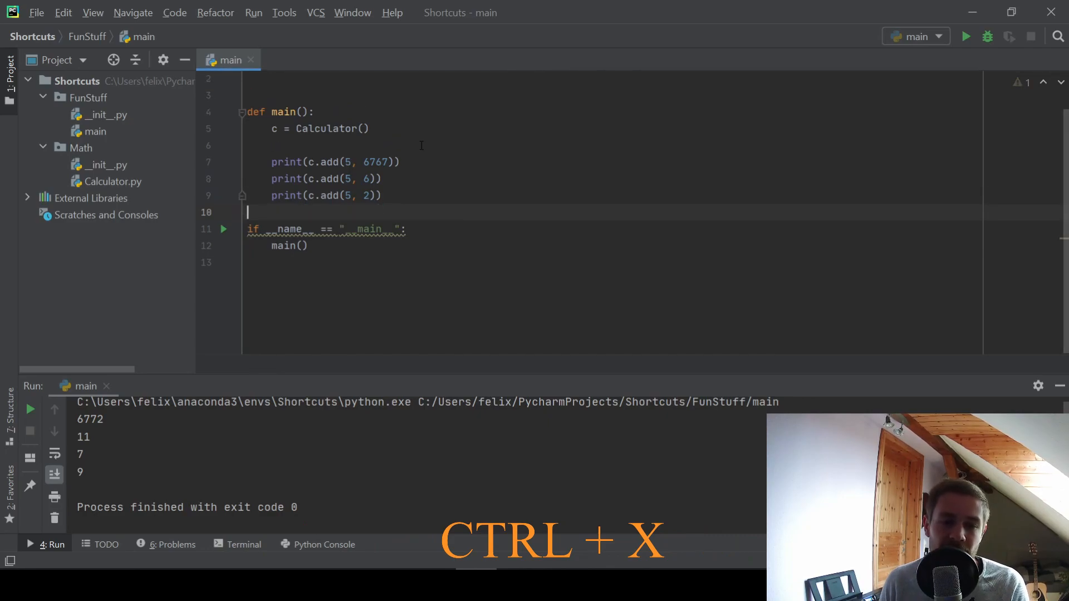
key(ctrl+x)
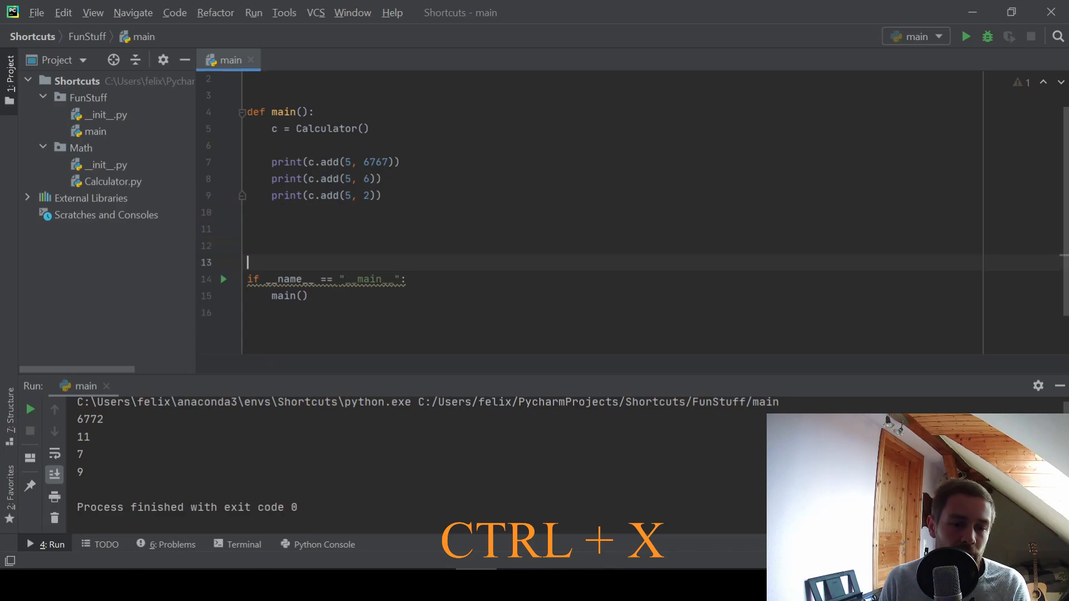
key(ctrl+x)
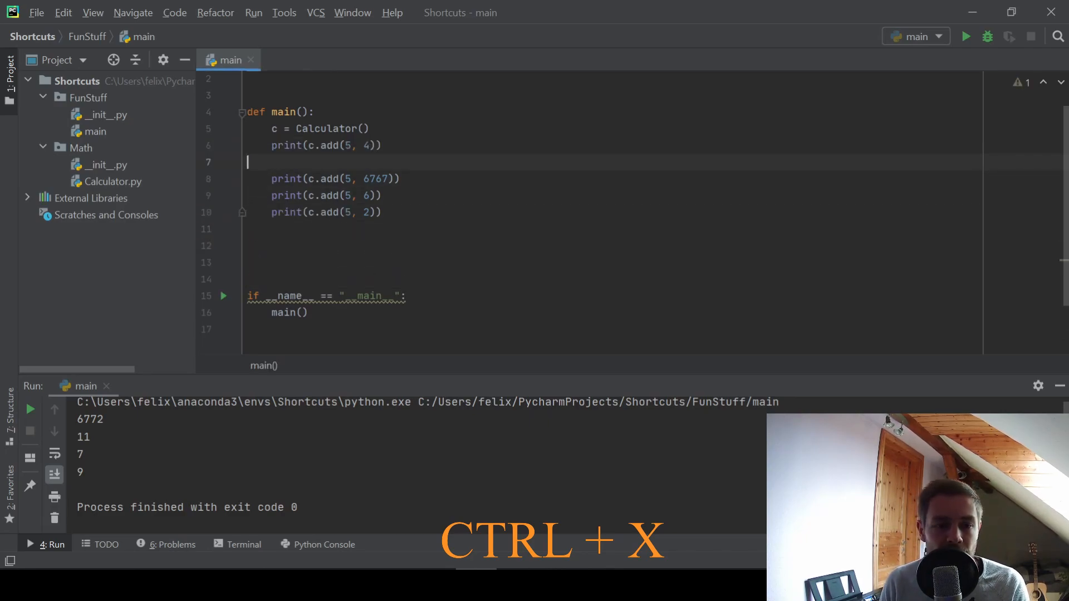
key(ctrl+x)
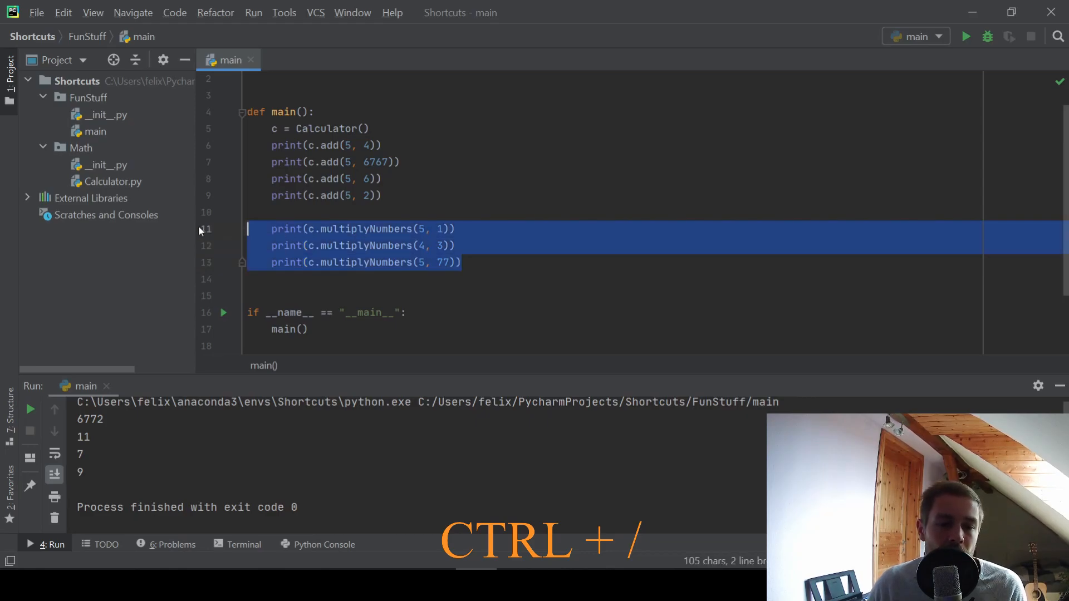
mouse_move(538, 230)
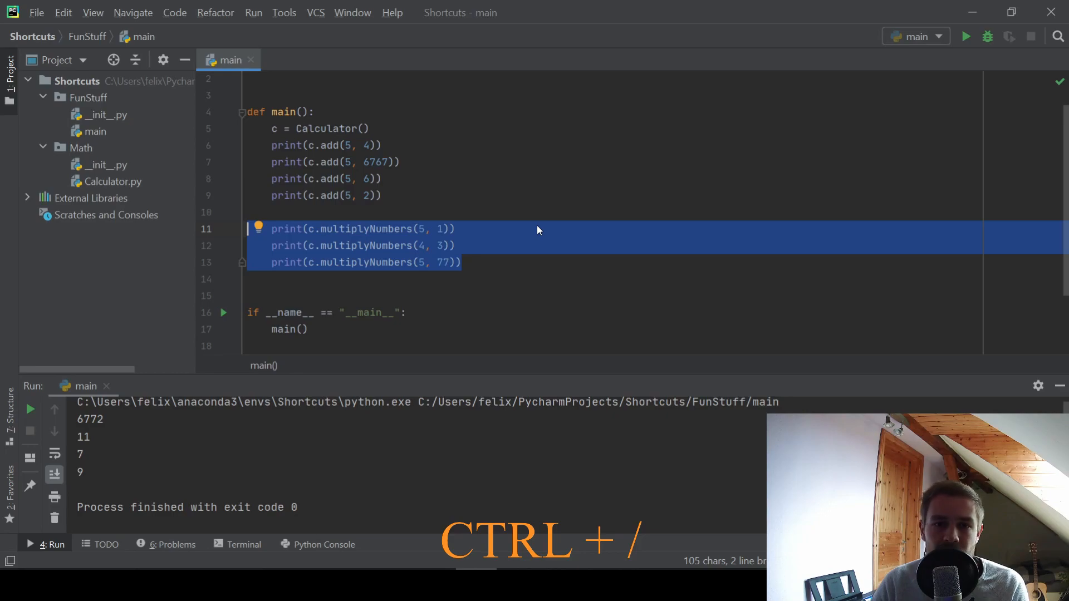
Step: Comment out the three multiplyNumbers print lines, then uncomment them again
key(ctrl+/)
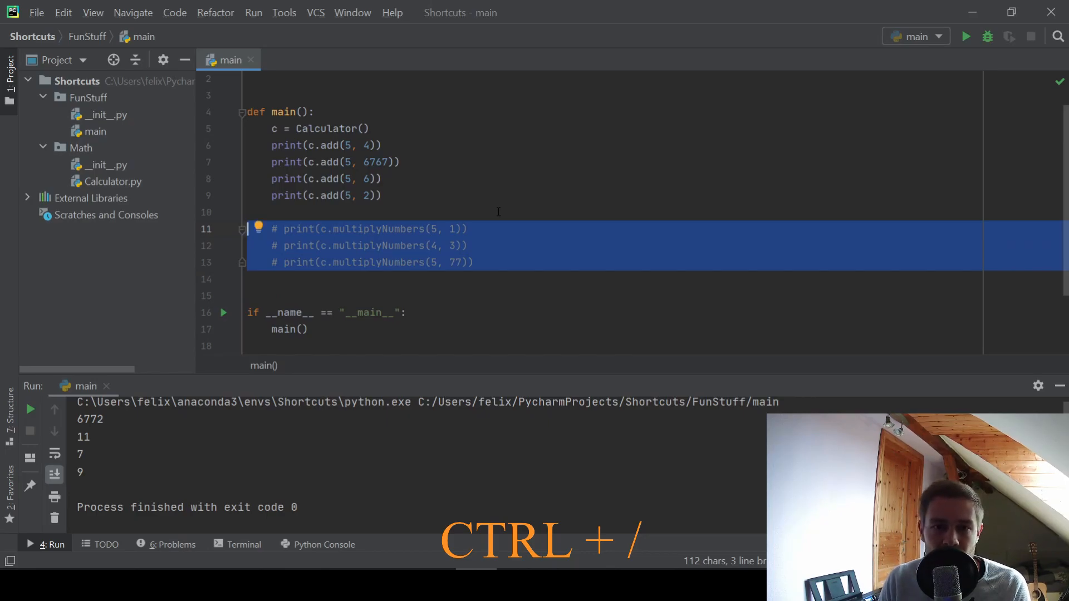
key(ctrl+/)
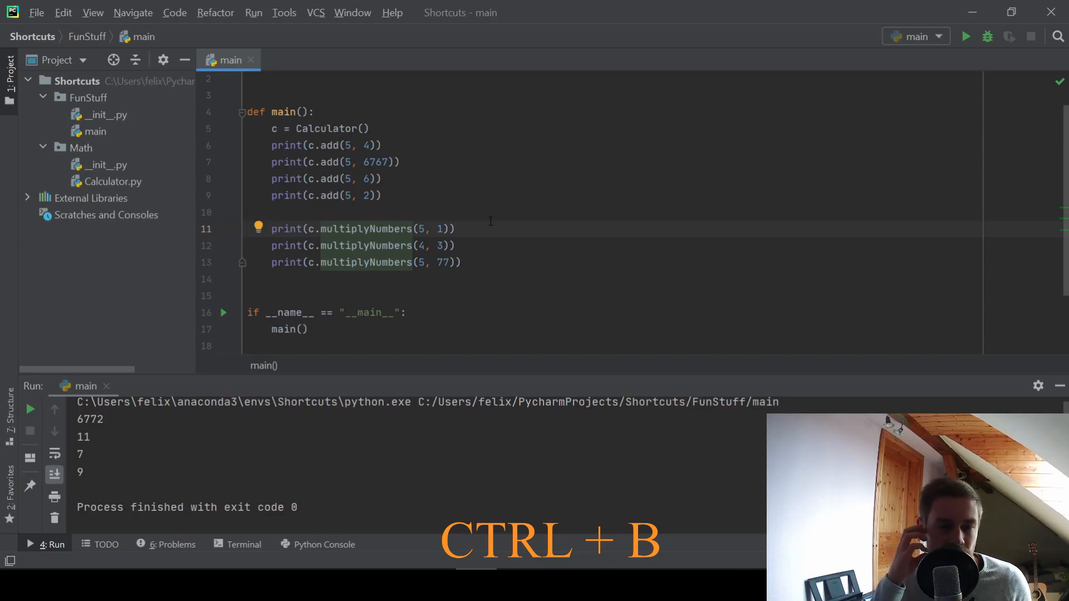
mouse_move(448, 149)
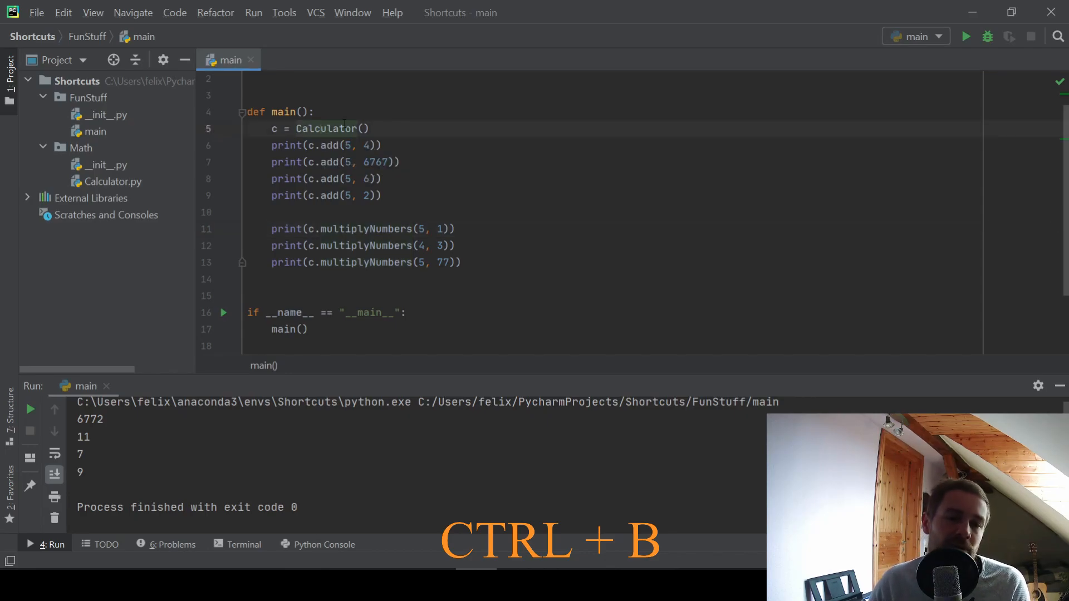
mouse_move(328, 128)
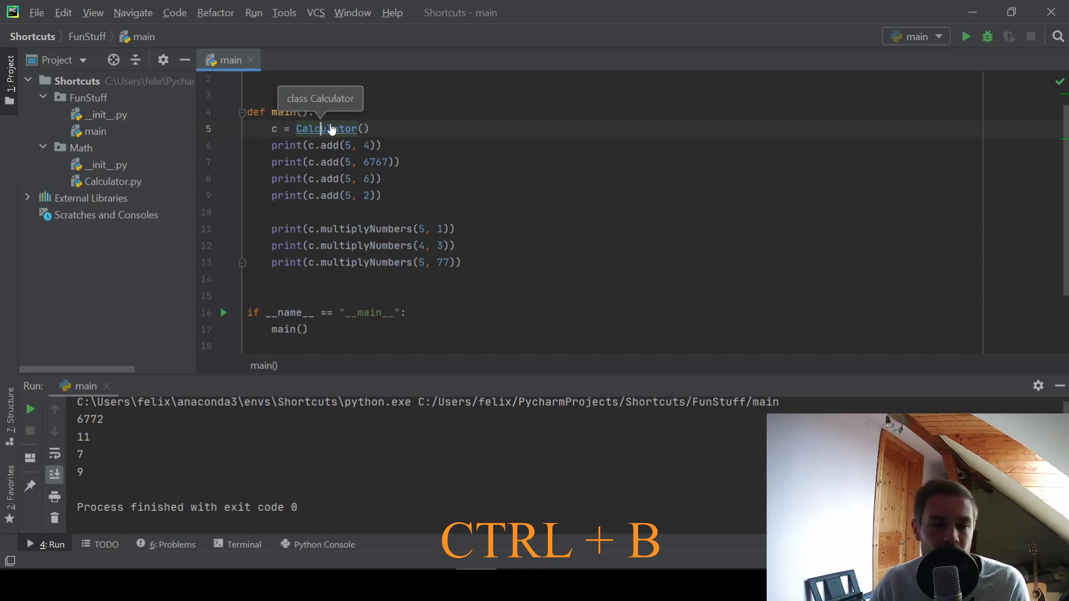
Step: Jump from main's Calculator reference to the Calculator class definition
key(ctrl+b)
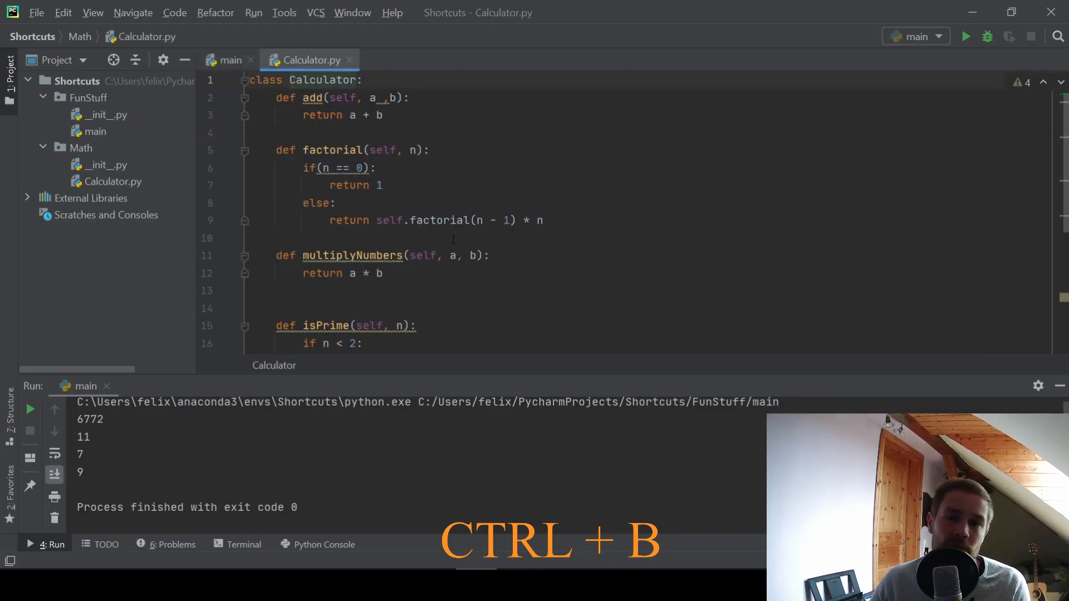
scroll(down, 3)
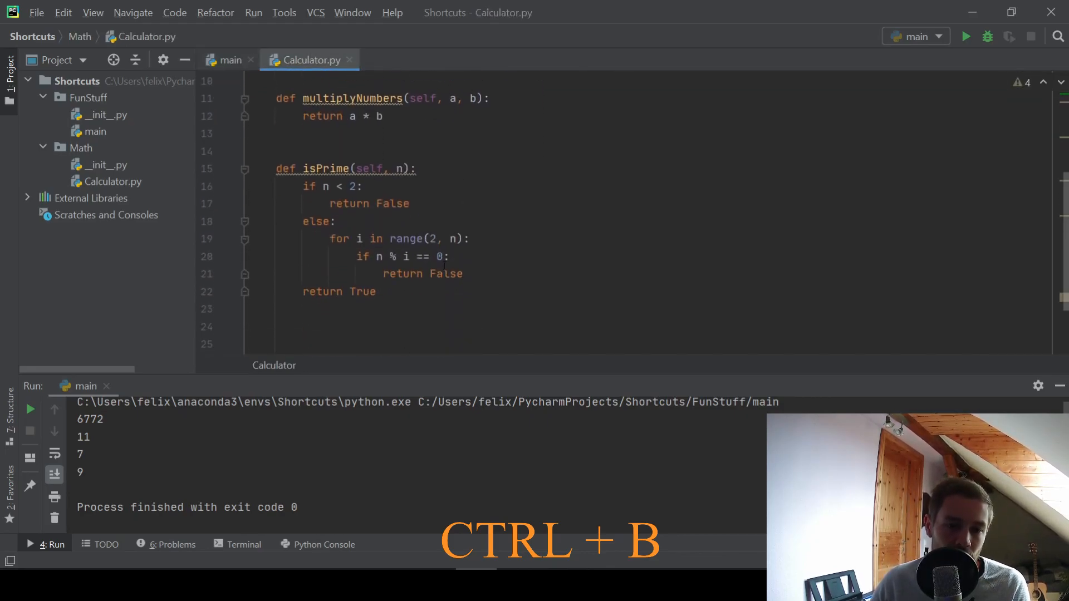
scroll(up, 3)
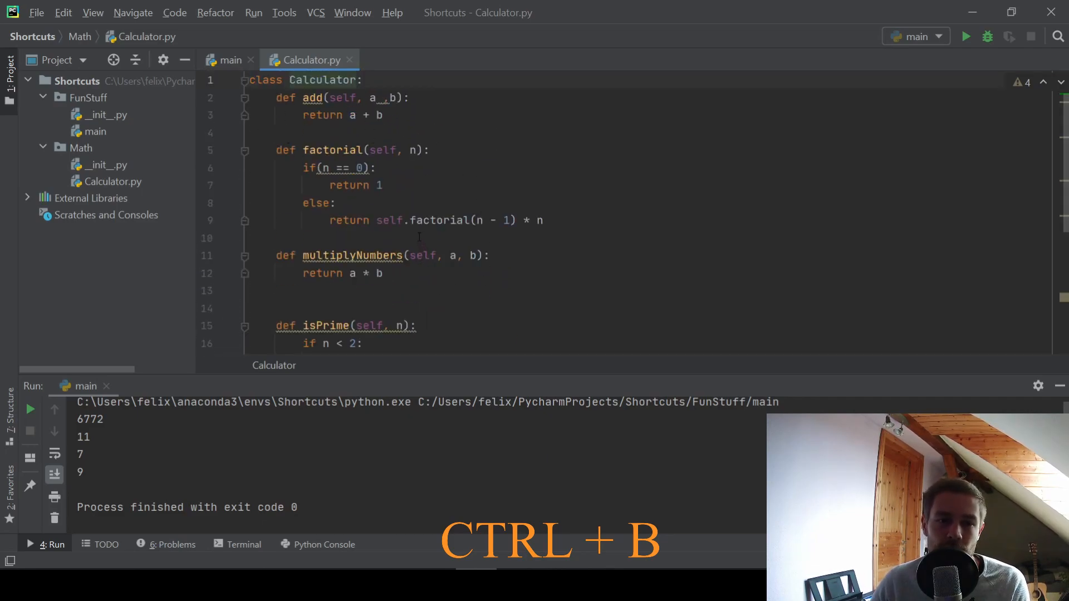
key(ctrl+b)
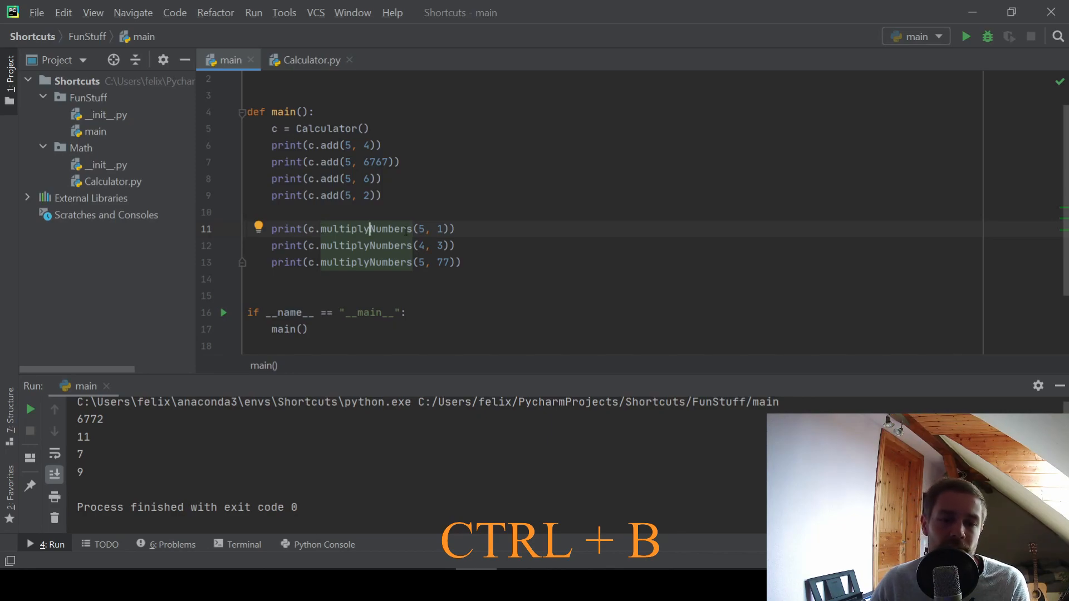
Step: Jump from the multiplyNumbers call to its definition in Calculator.py
key(ctrl+b)
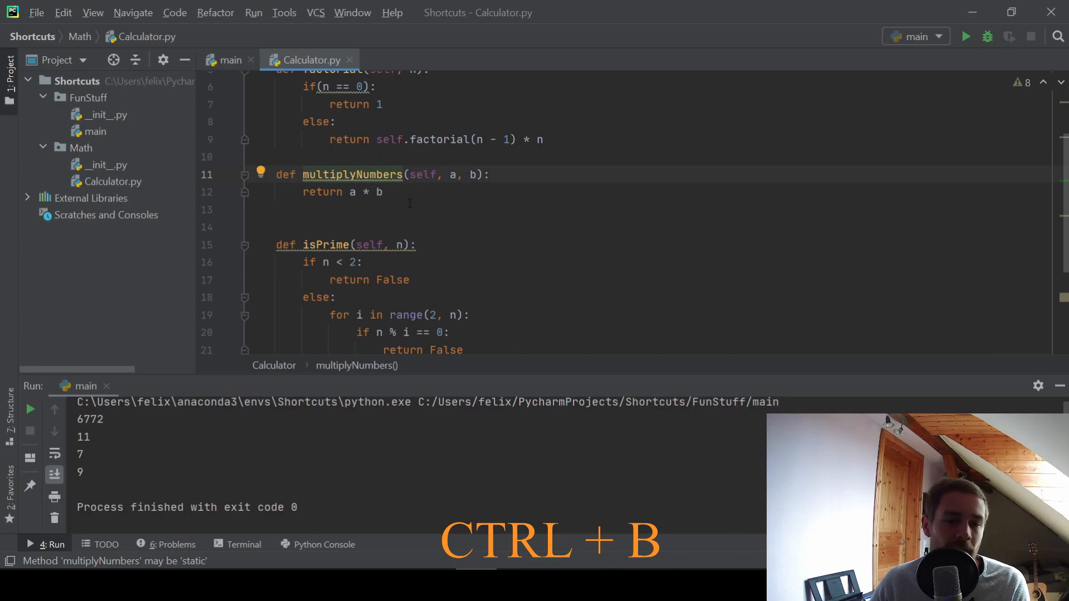
scroll(up, 3)
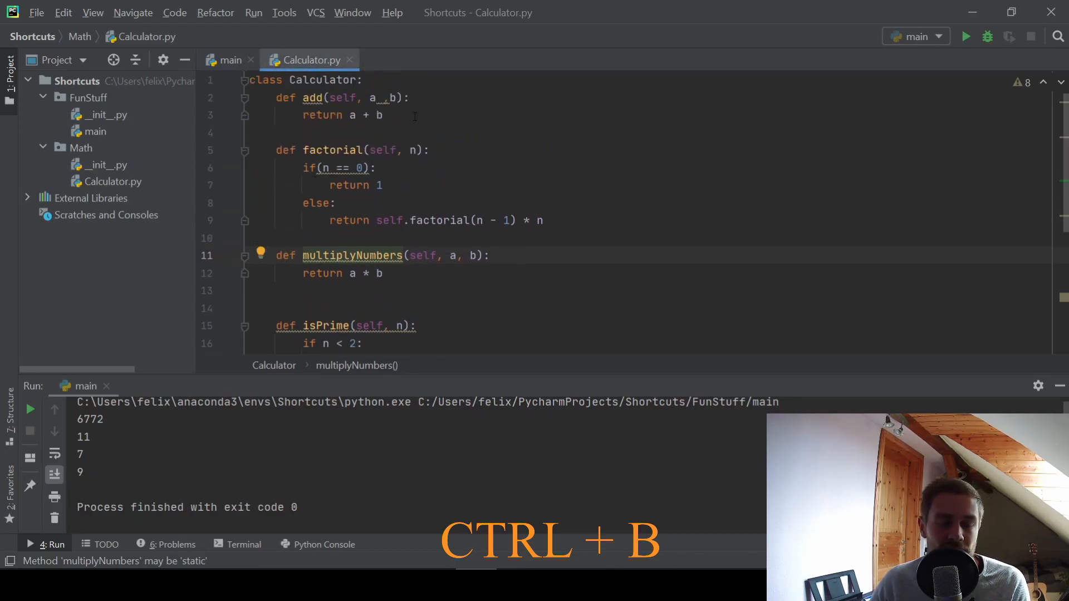
scroll(down, 3)
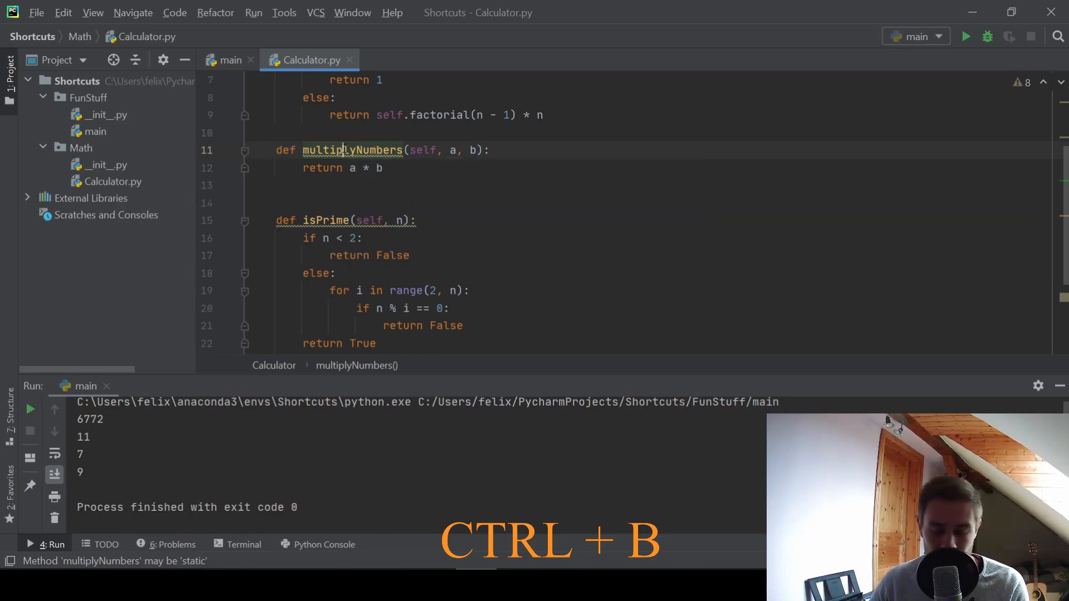
Step: Show multiplyNumbers usages, listing its three calls on lines 11, 12 and 13 of main
key(ctrl+b)
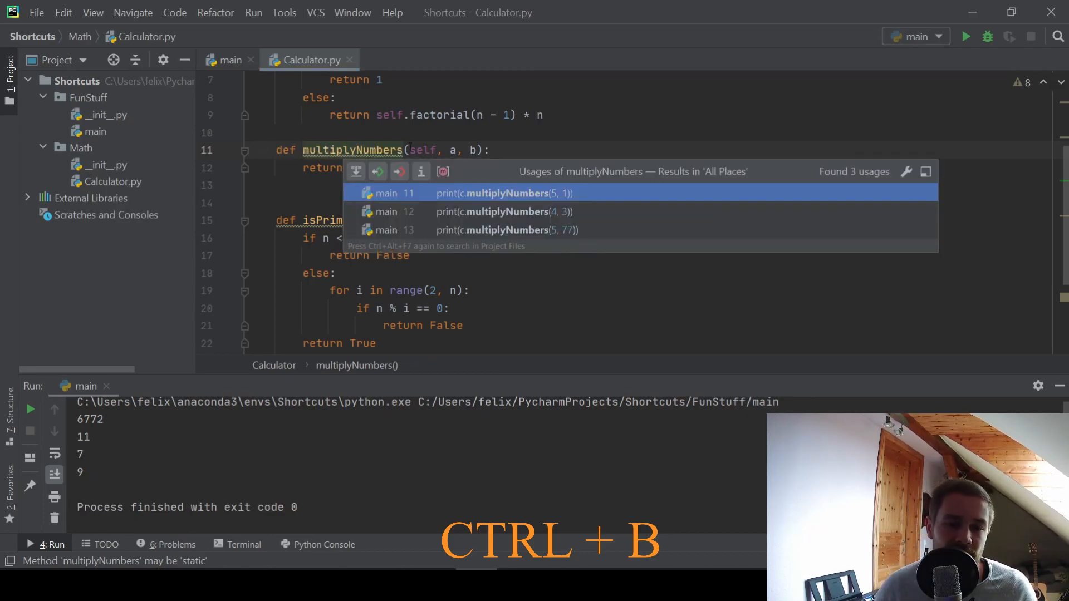
mouse_move(565, 204)
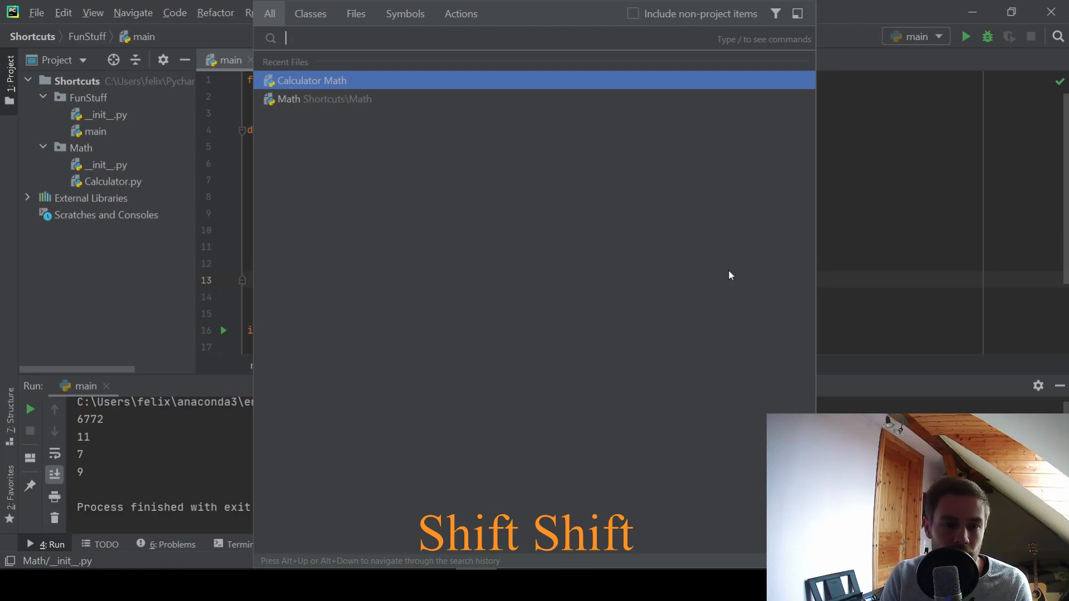
Step: Search Everywhere for 'mult' to open Calculator.py, then search for 'duplicate line'
text(mult)
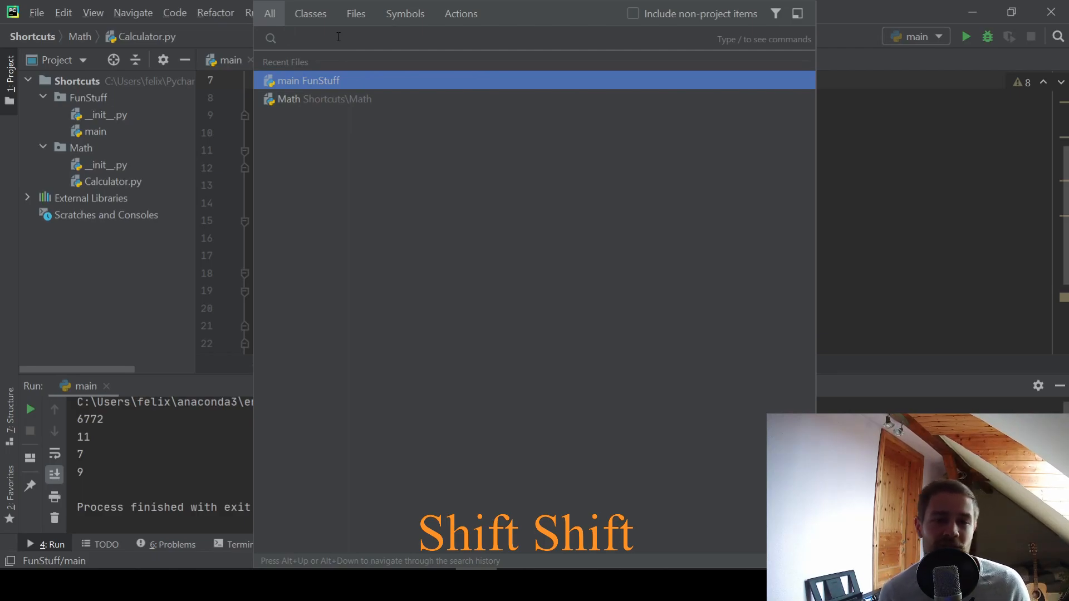
mouse_move(369, 89)
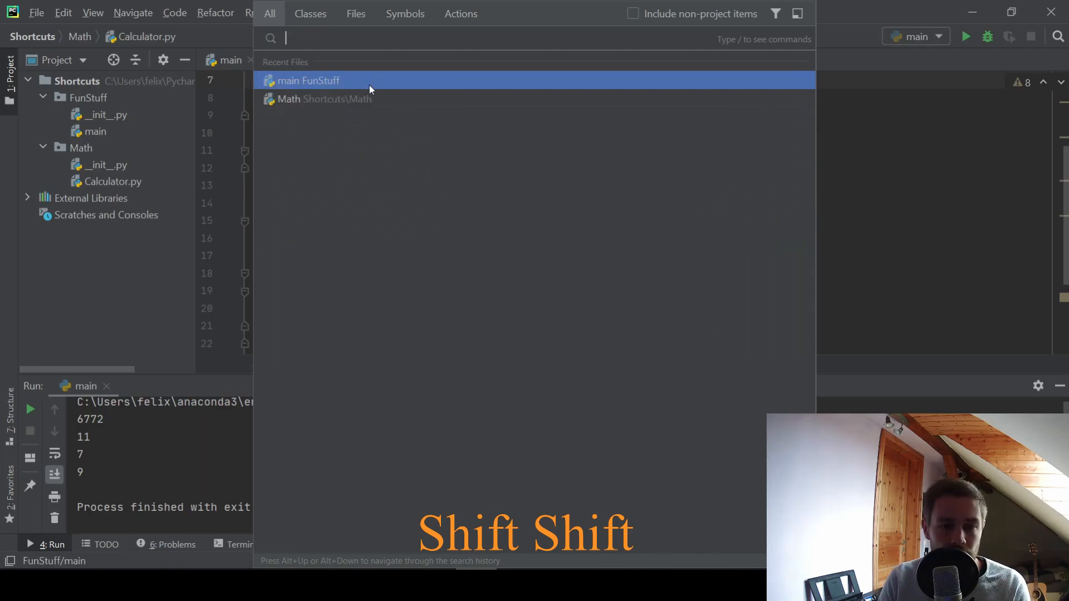
text(duplicate line)
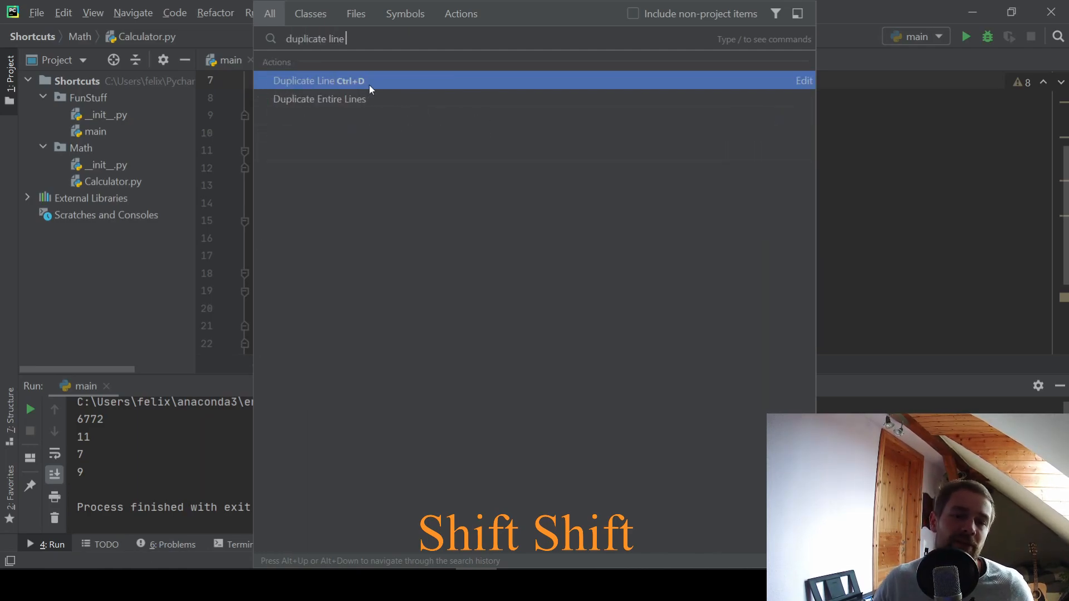
mouse_move(382, 88)
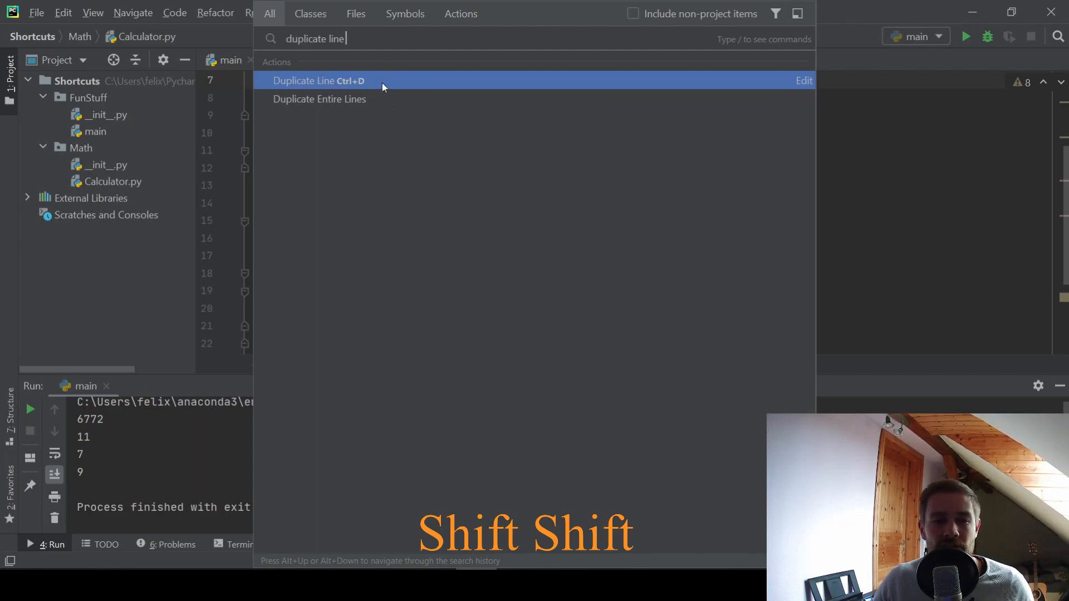
mouse_move(387, 84)
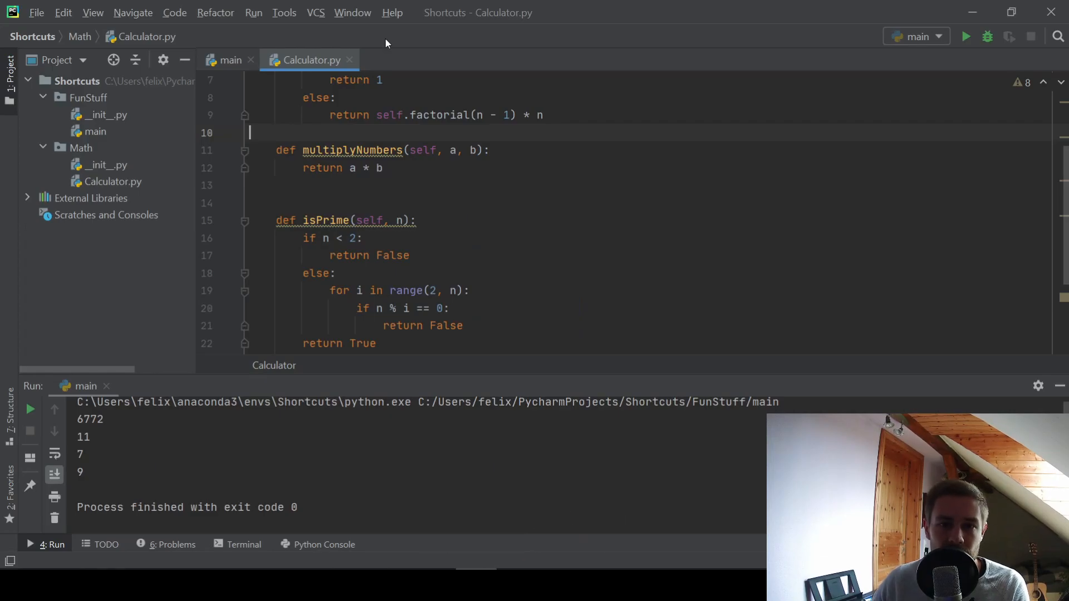
Step: In main, start typing a print("Hello line that ends in a misspelled word
click(228, 60)
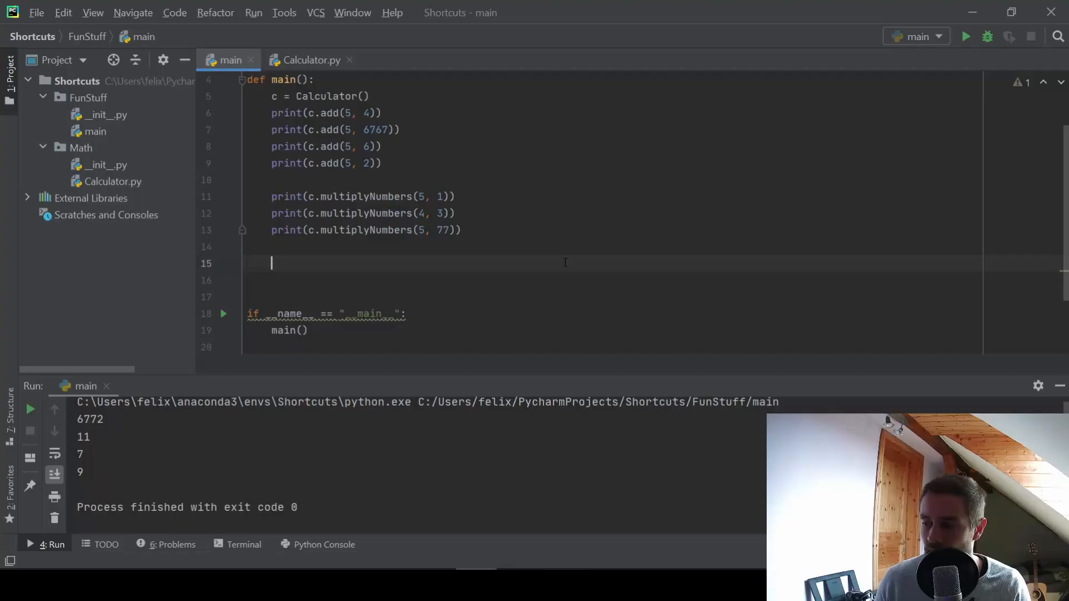
key(ctrl+backspace)
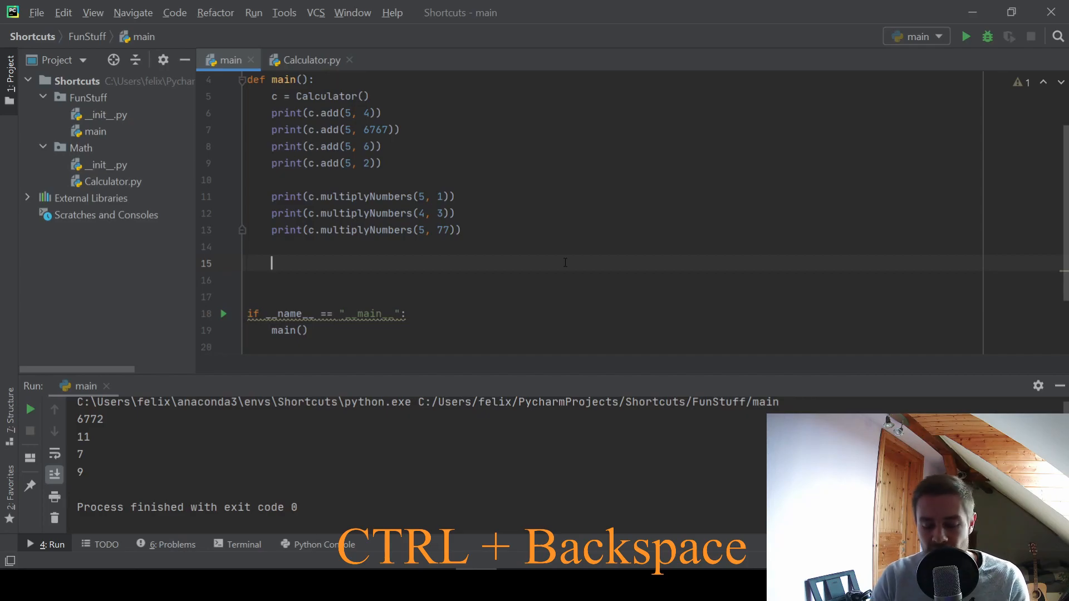
text(print)=)
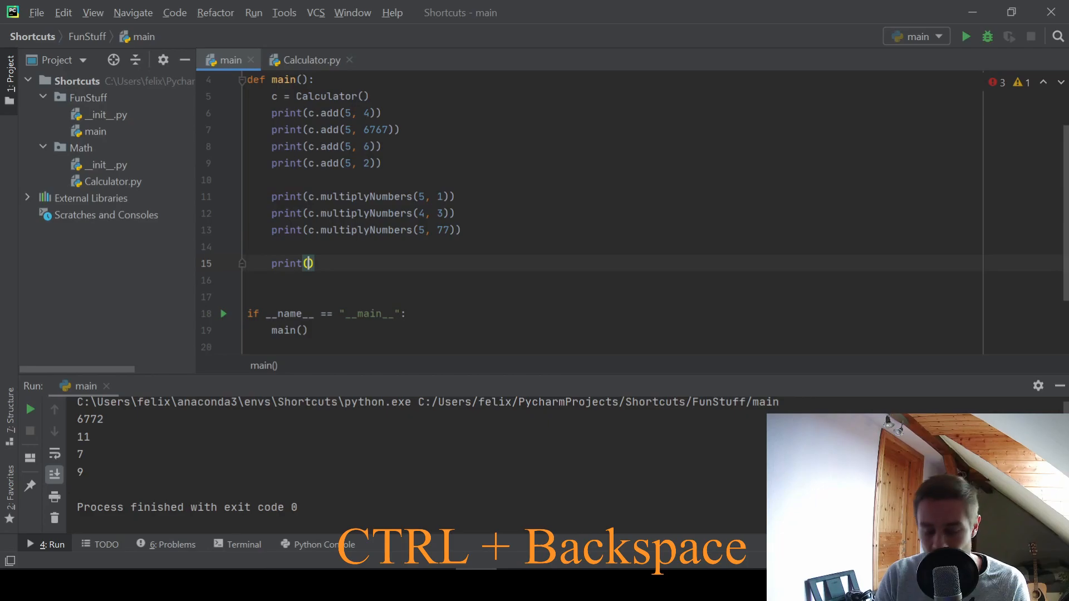
text("Hello weo)
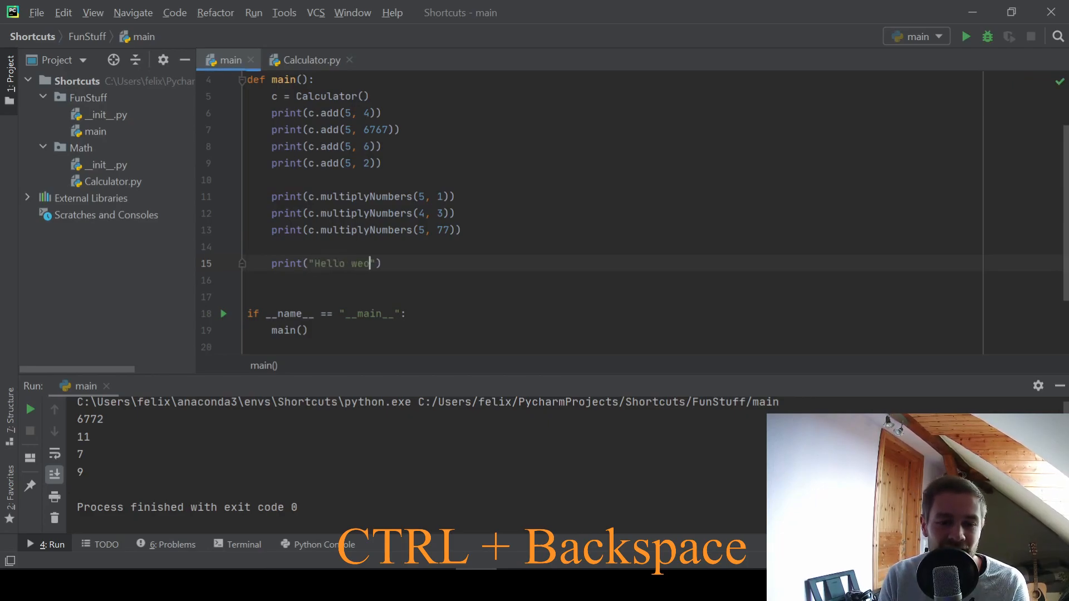
text(rko)
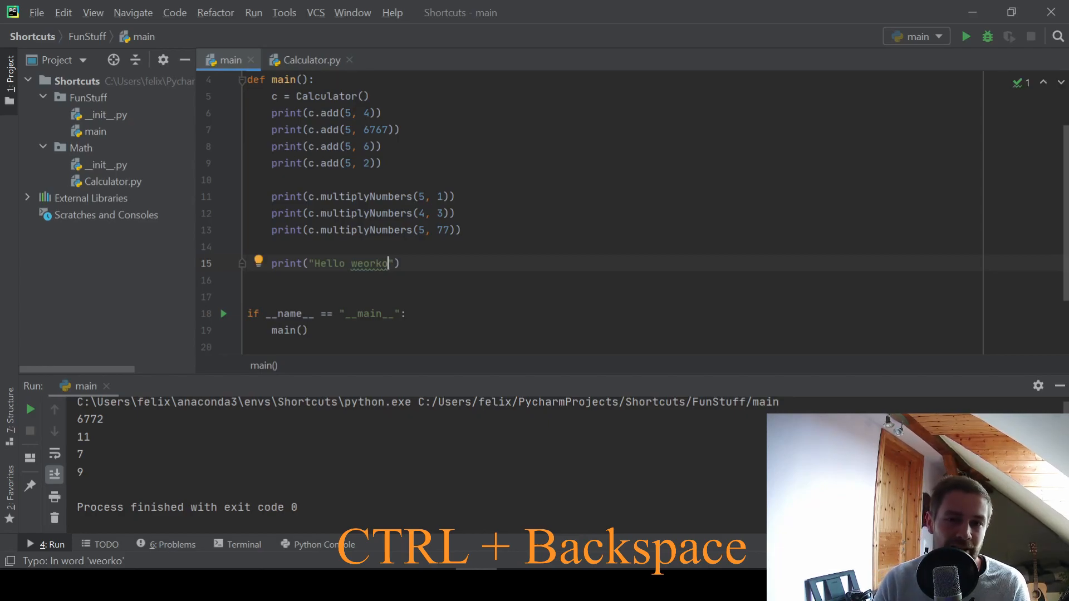
Step: Delete the misspelled words after Hello, type 'world', then delete the words again
key(ctrl+backspace)
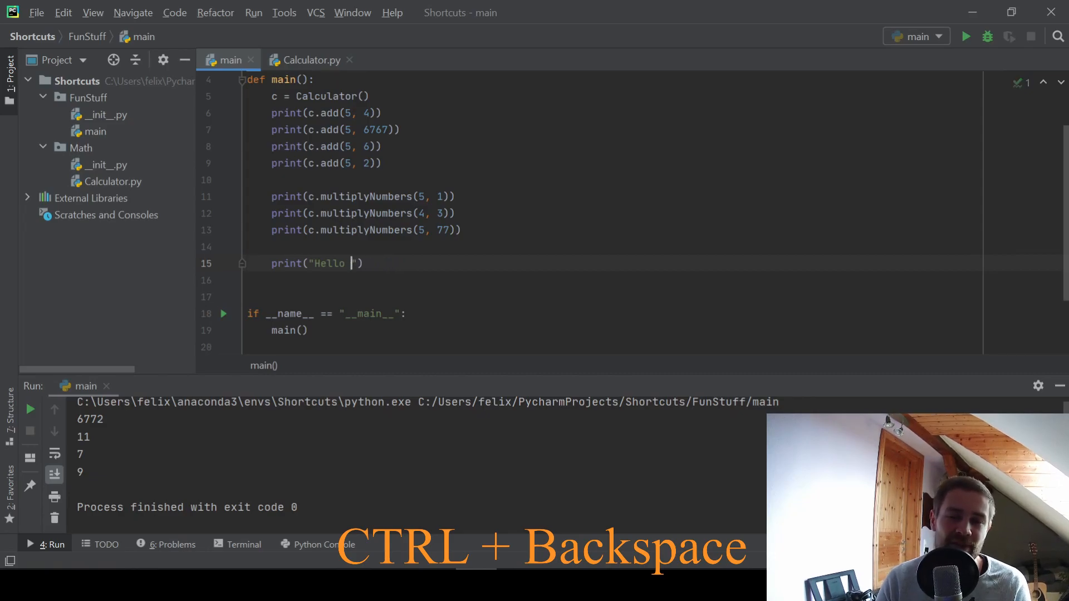
text(wkowkow)
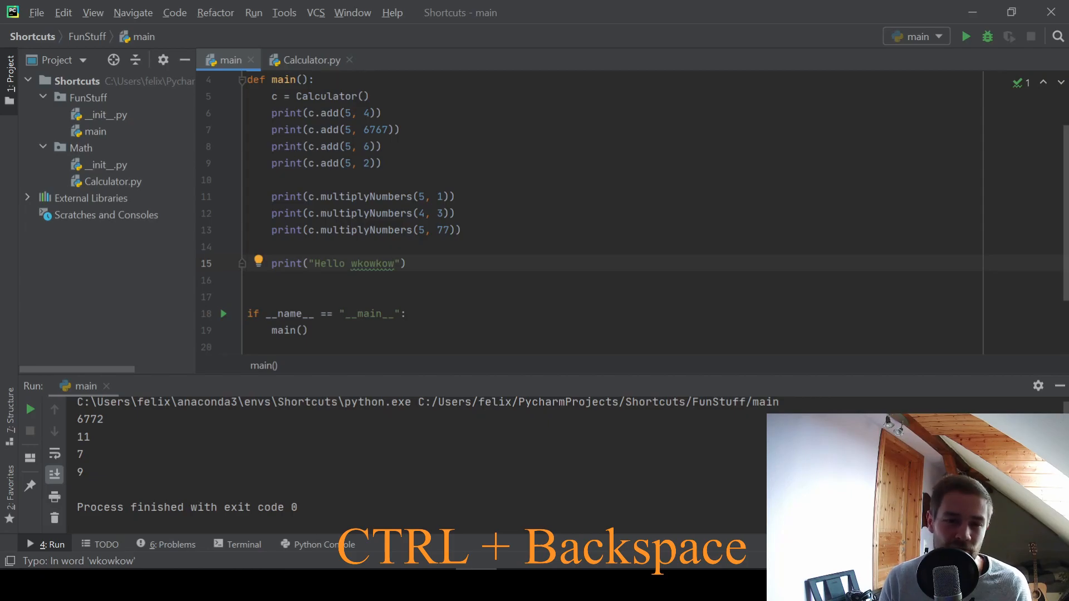
key(ctrl+backspace)
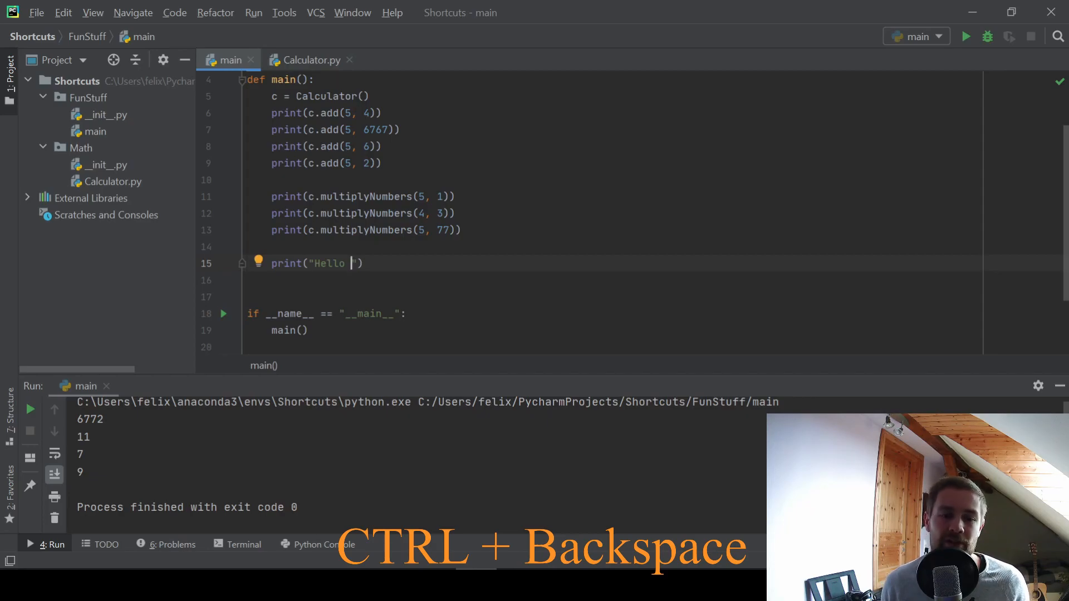
text(world)
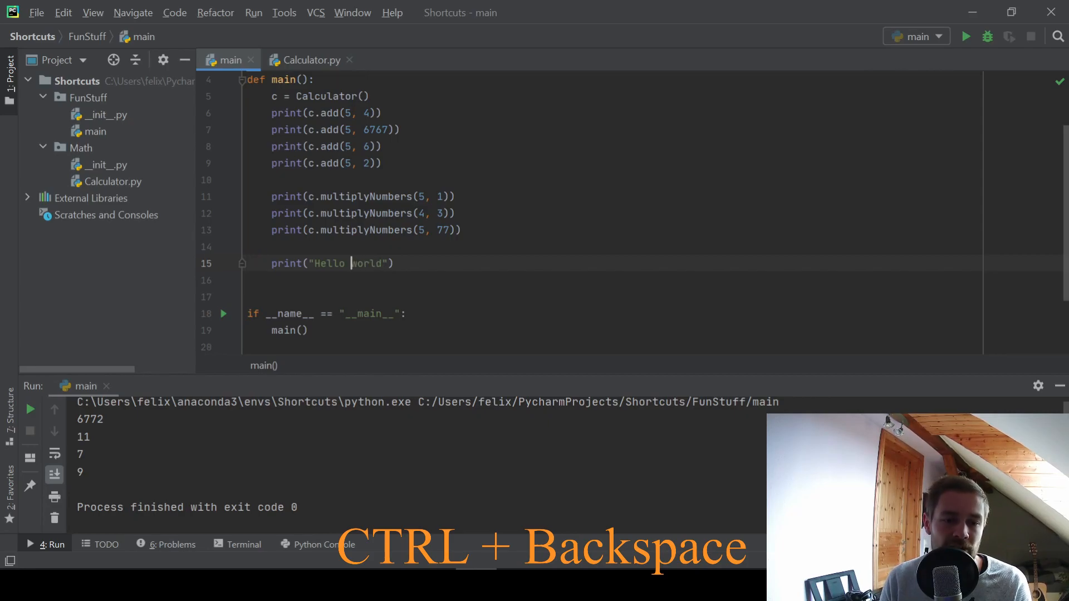
key(ctrl+backspace)
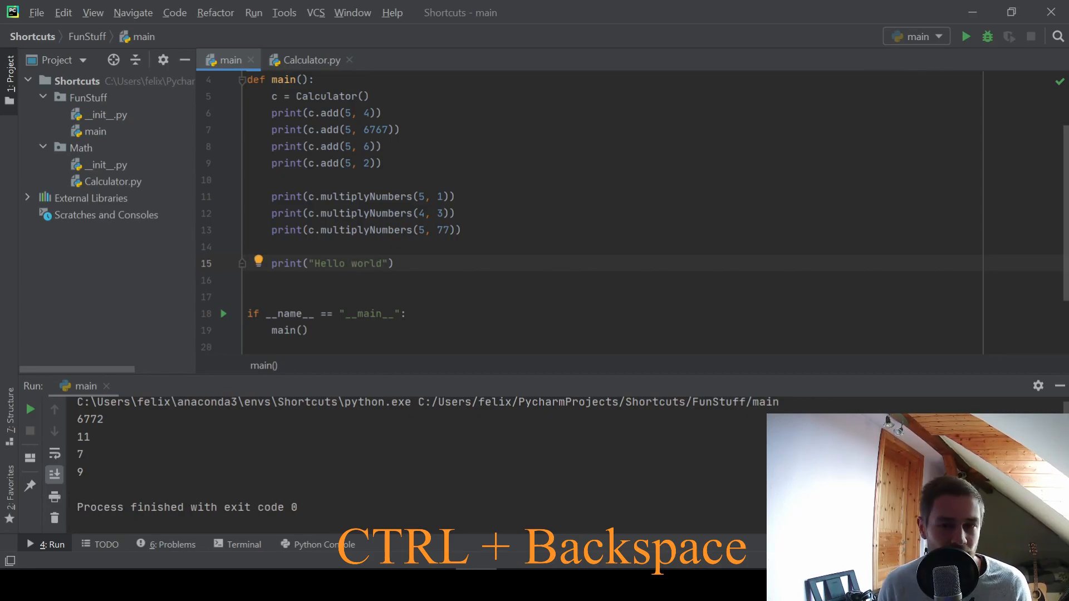
click(350, 264)
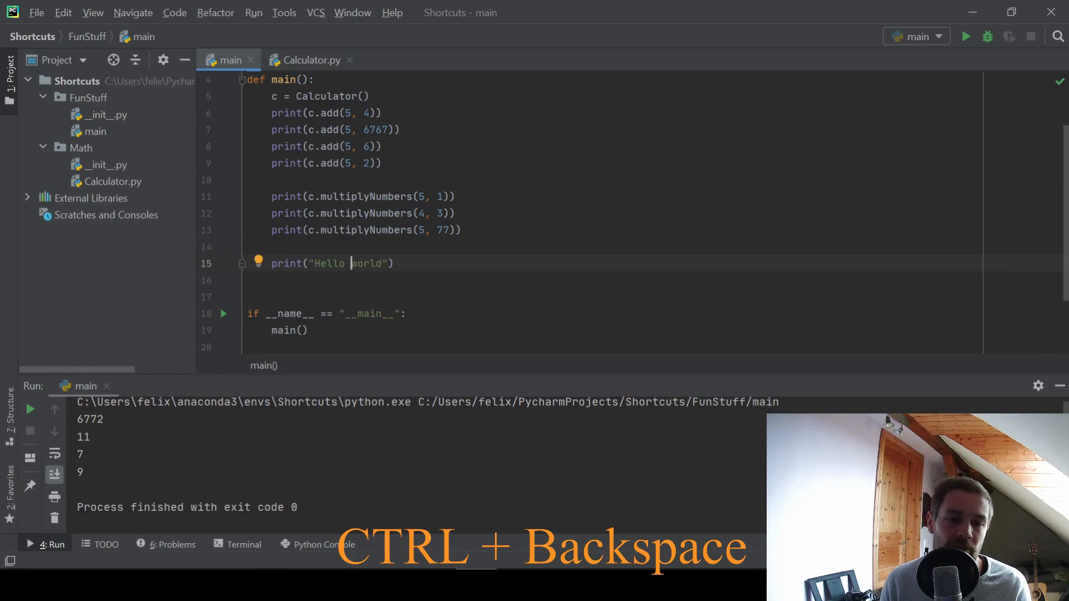
key(ctrl+BackSpace)
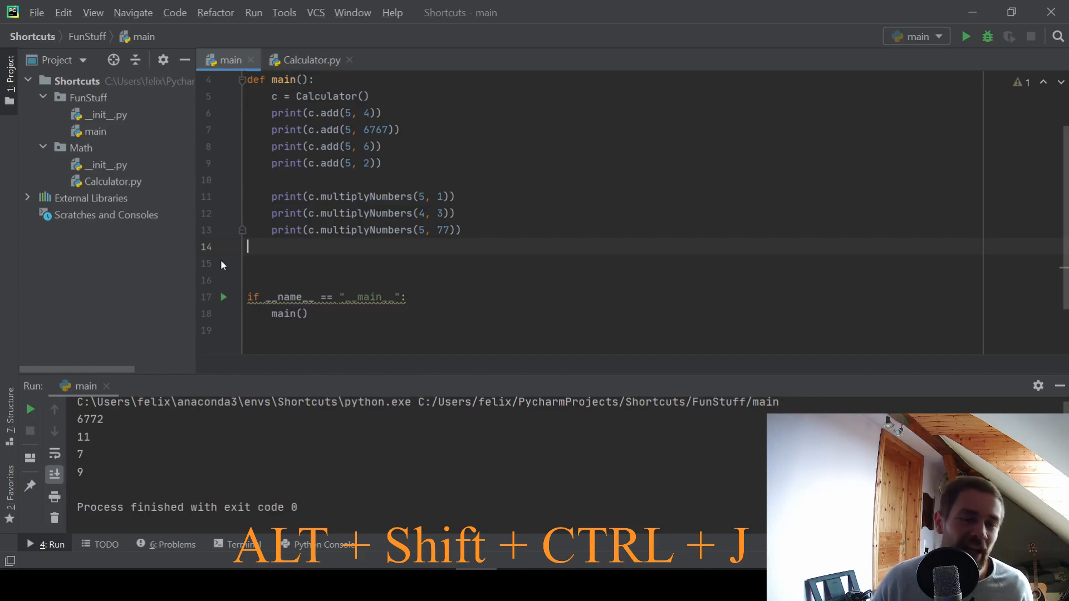
mouse_move(220, 220)
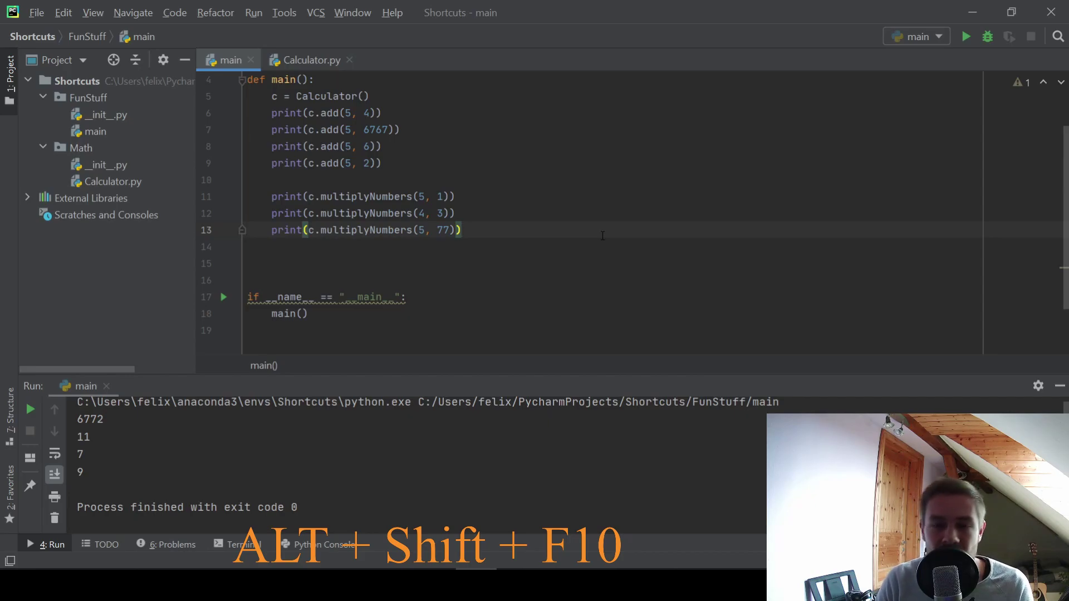
Step: Rerun main from the run configurations list, then view its settings and the debug chooser
key(alt+shift+f10)
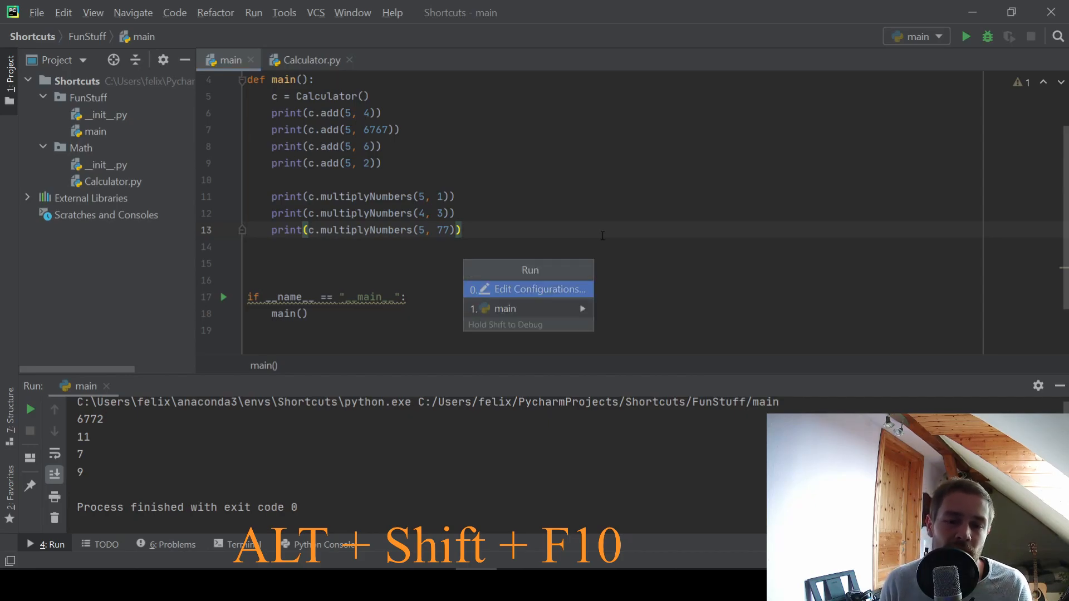
mouse_move(504, 309)
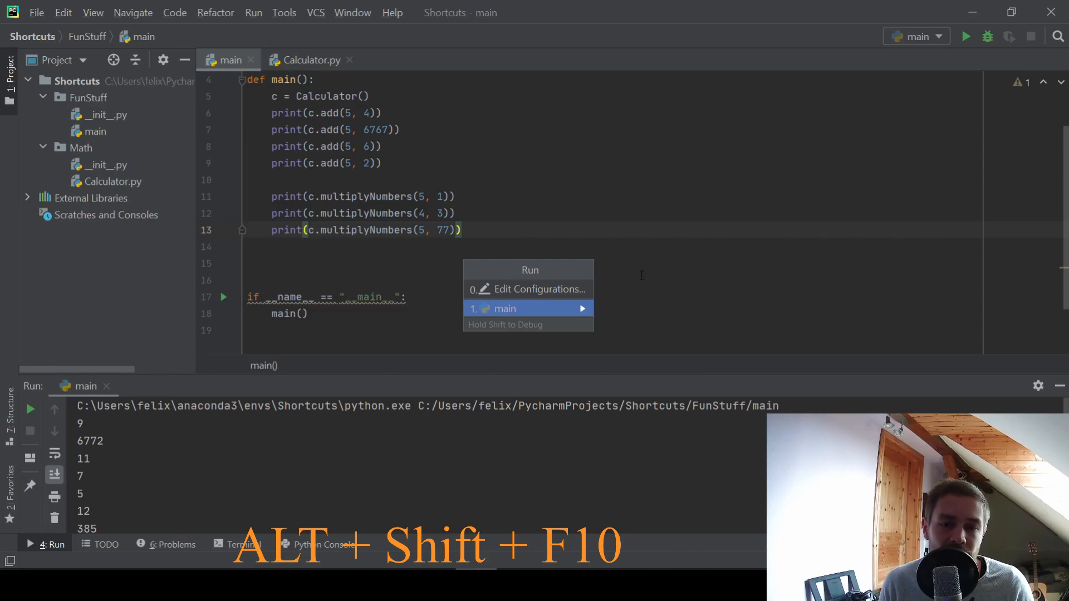
click(536, 289)
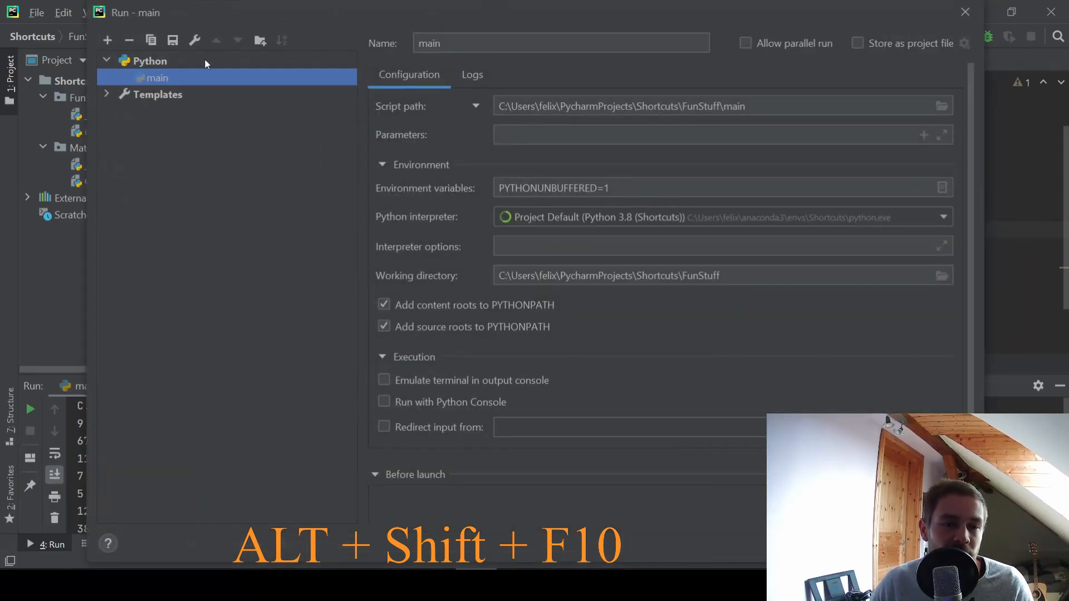
key(alt+shift+f10)
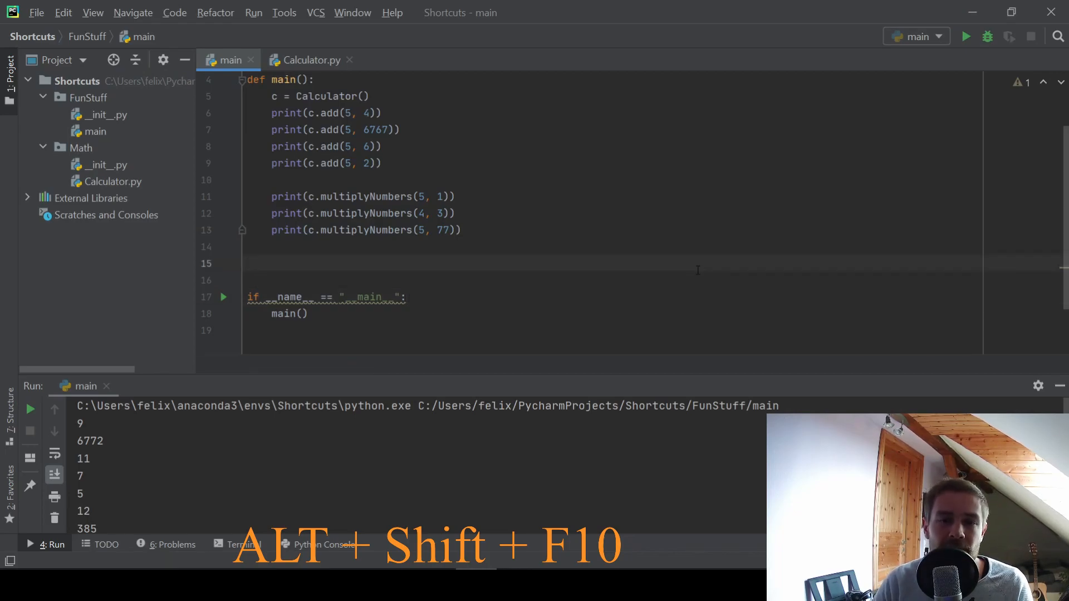
key(alt+shift+f10)
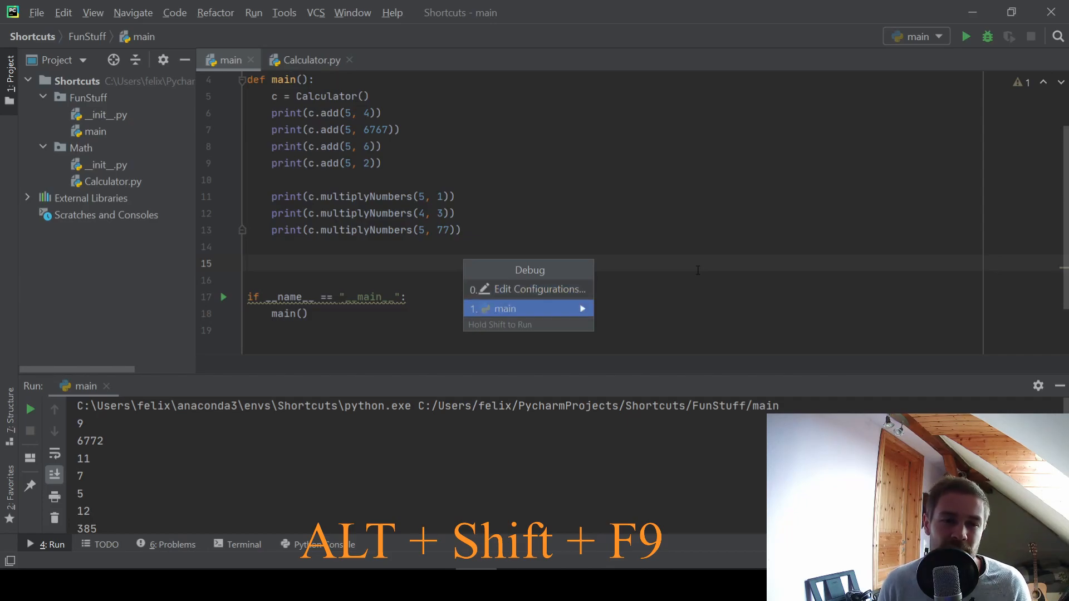
Step: Launch the main configuration under the debugger with Alt+Shift+F9
click(505, 308)
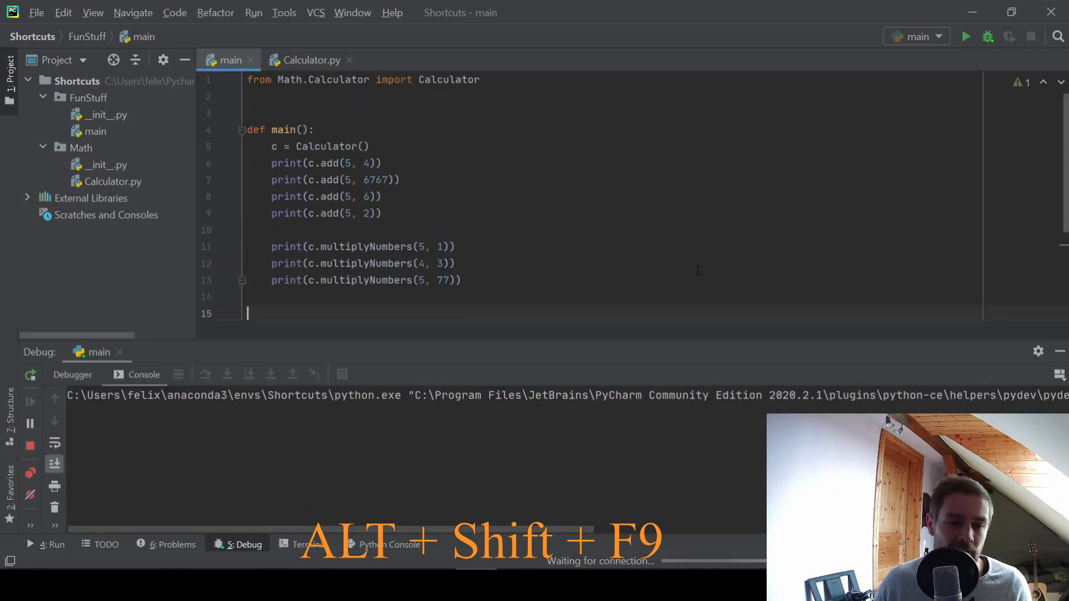
key(alt+shift+f9)
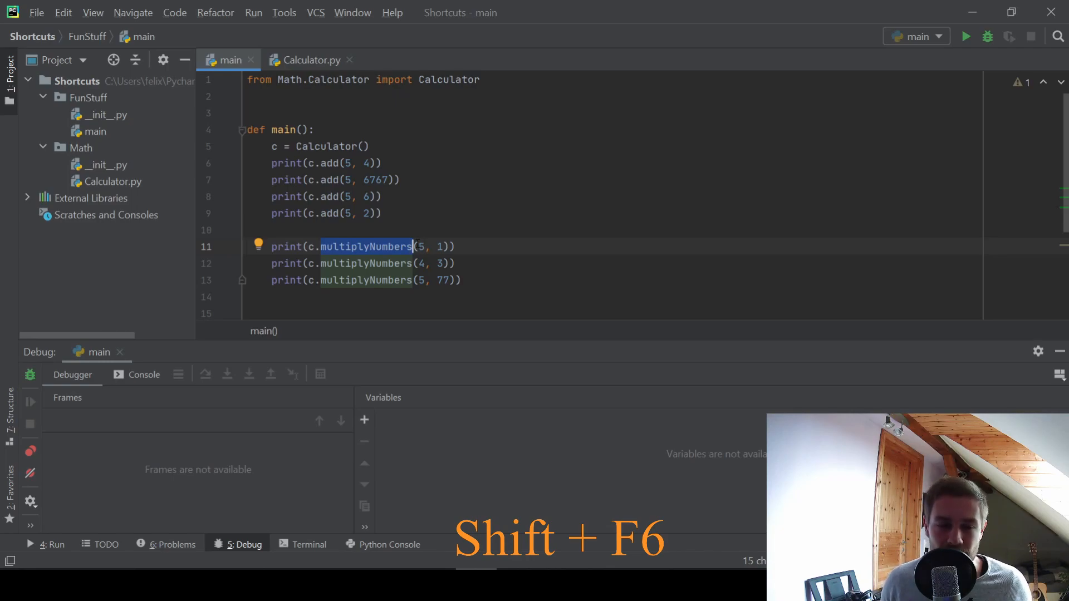
Step: Rename multiplyNumbers to multiply via Shift+F6 and open the refactoring preview
key(shift+f6)
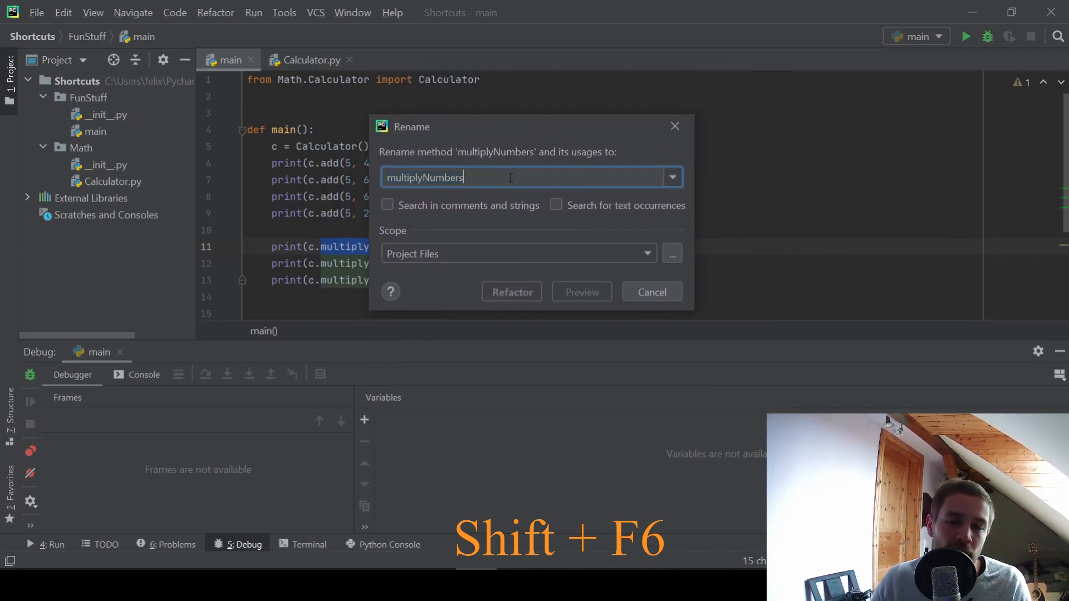
key(BackSpace)
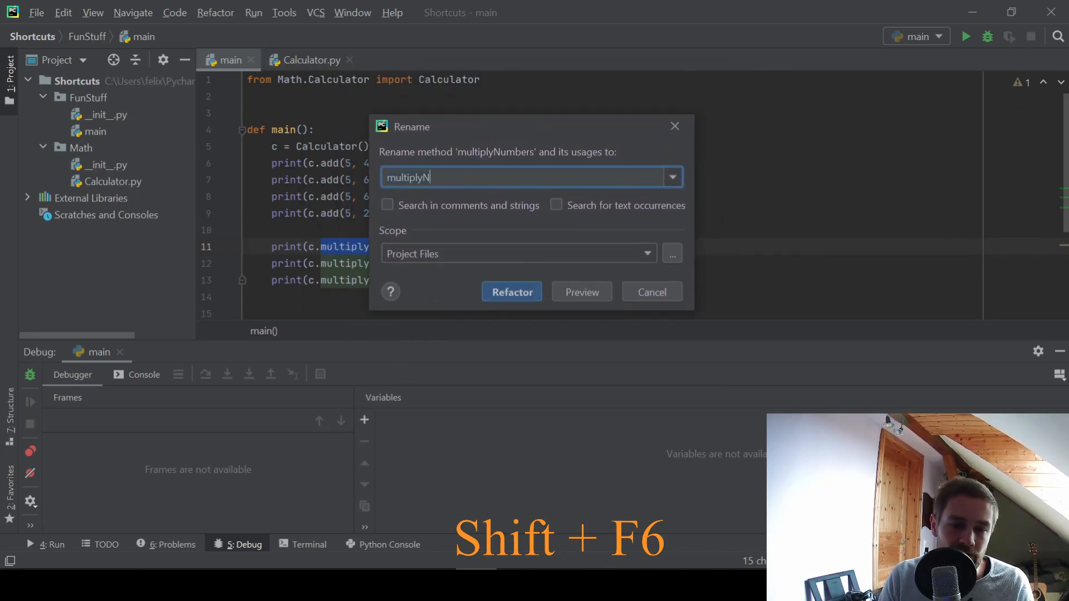
key(BackSpace)
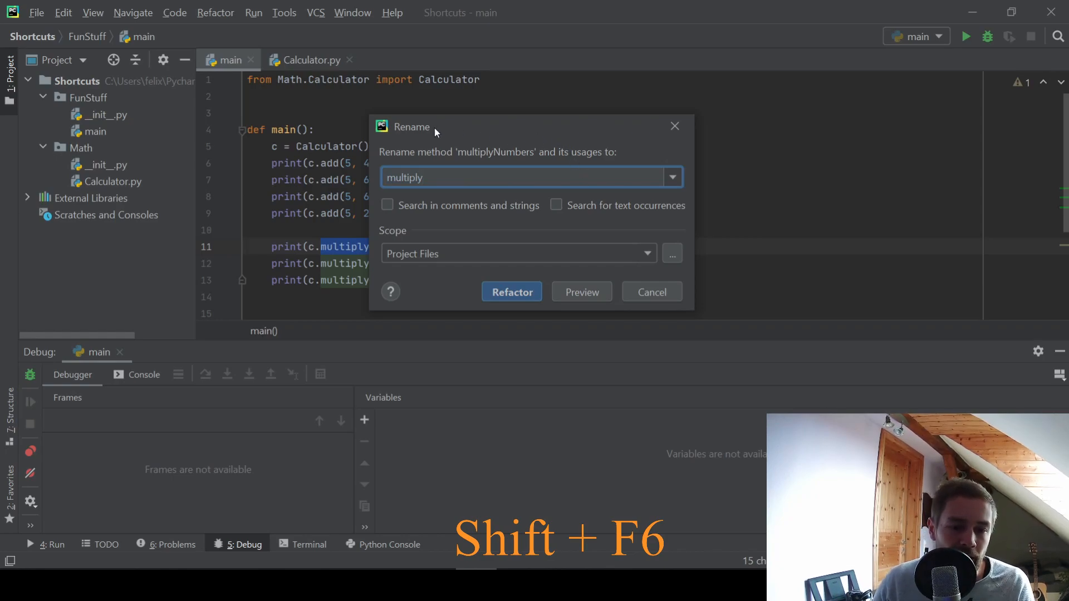
click(581, 292)
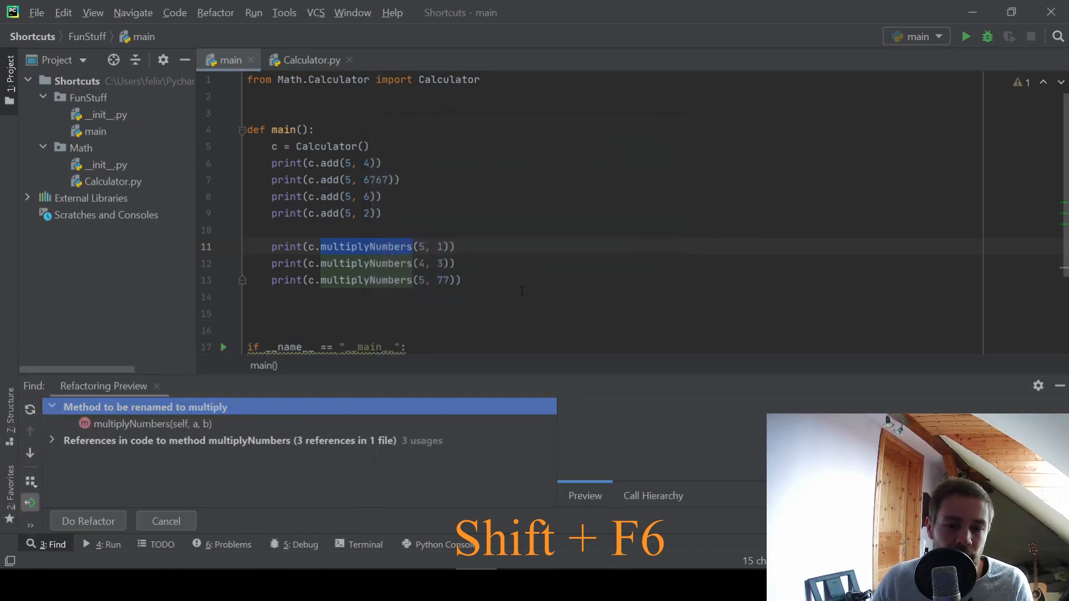
Step: Review the definition and usage entries, apply the rename, and view multiply in Calculator.py
click(152, 423)
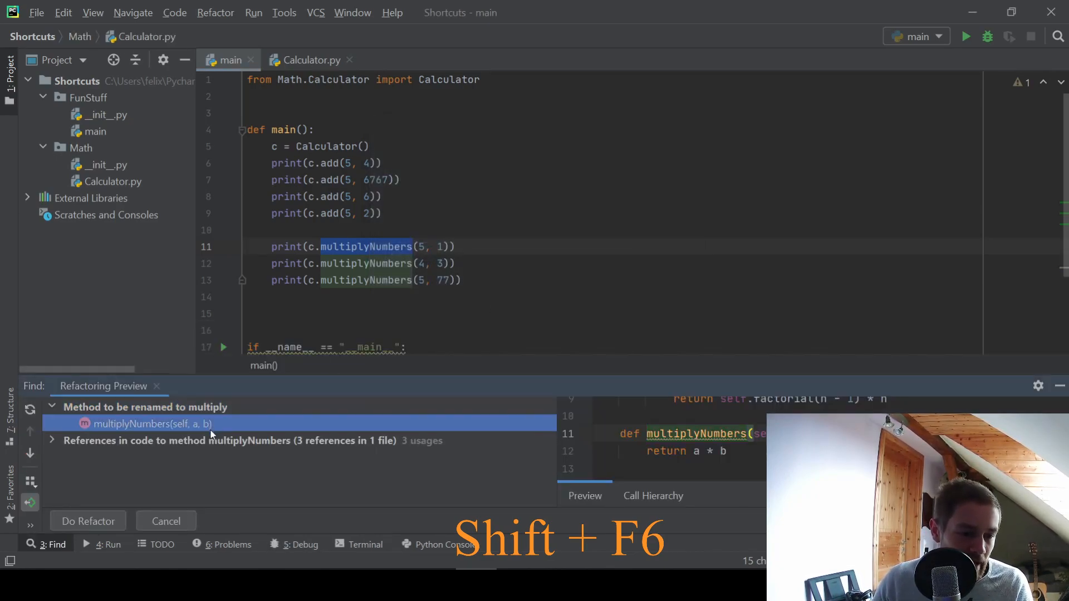
click(51, 441)
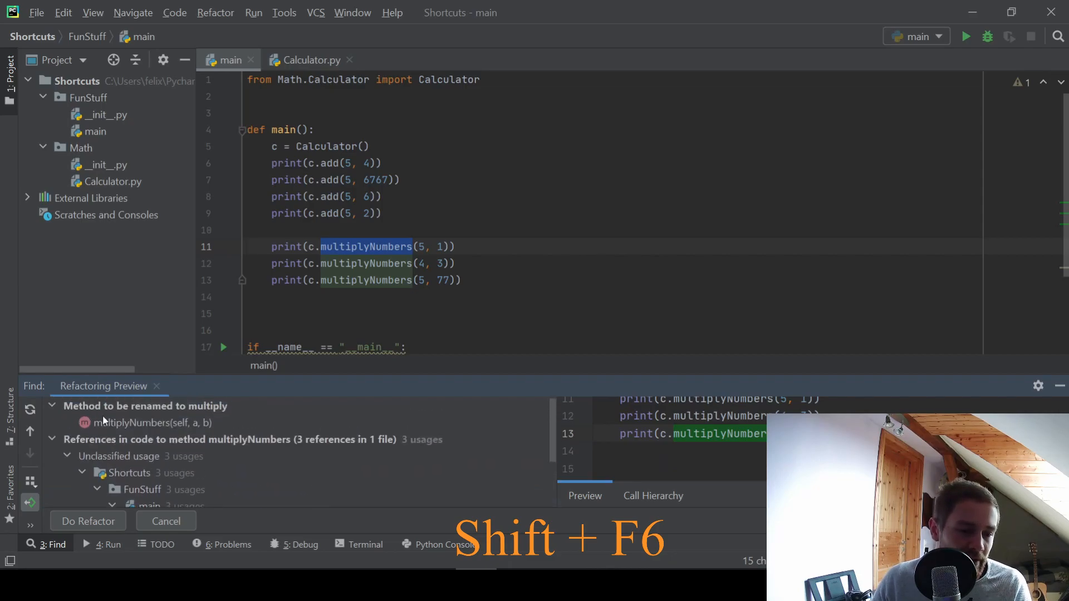
click(153, 423)
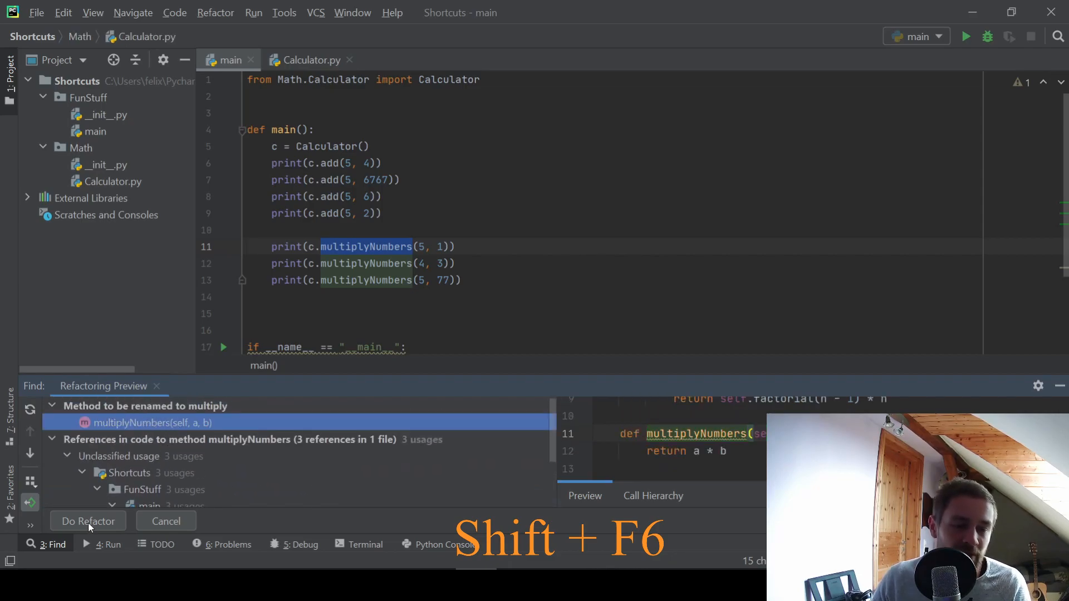
click(88, 521)
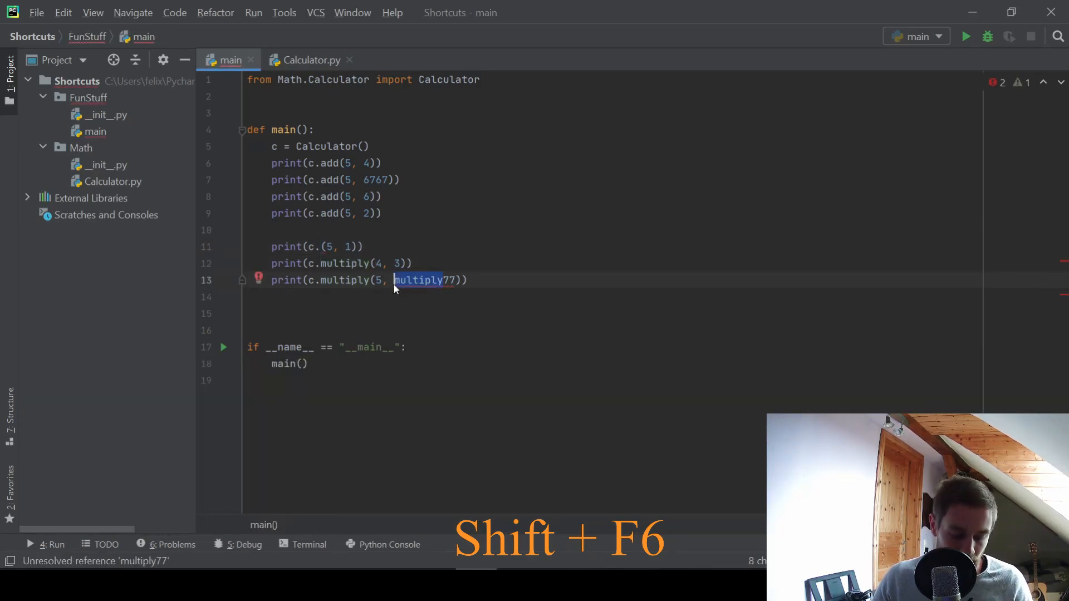
key(ctrl+y)
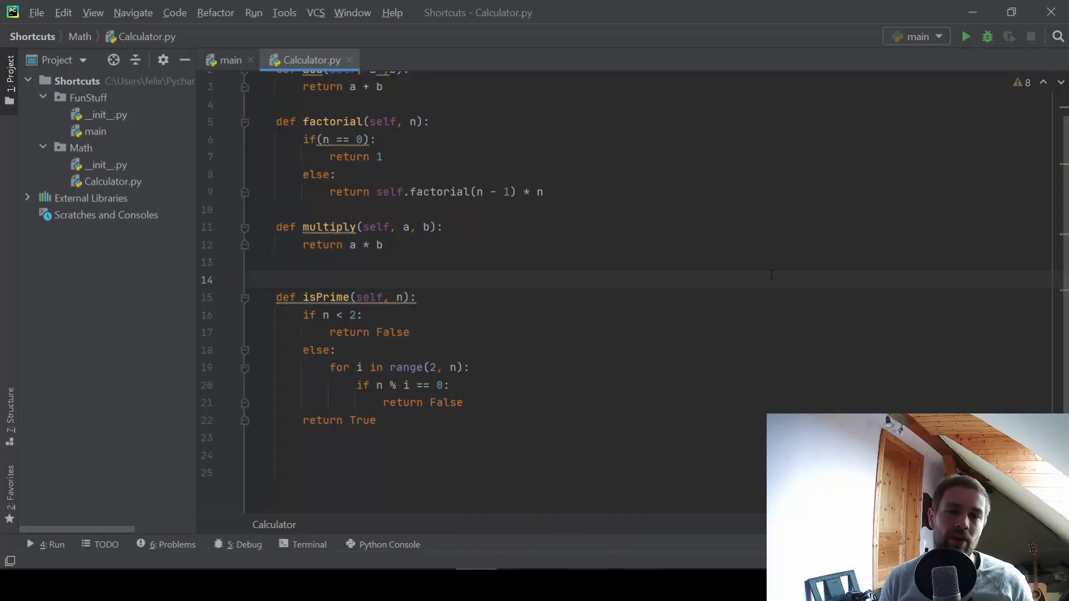
Step: Reopen main from the recent files list to see the c.multiply calls
key(alt+e)
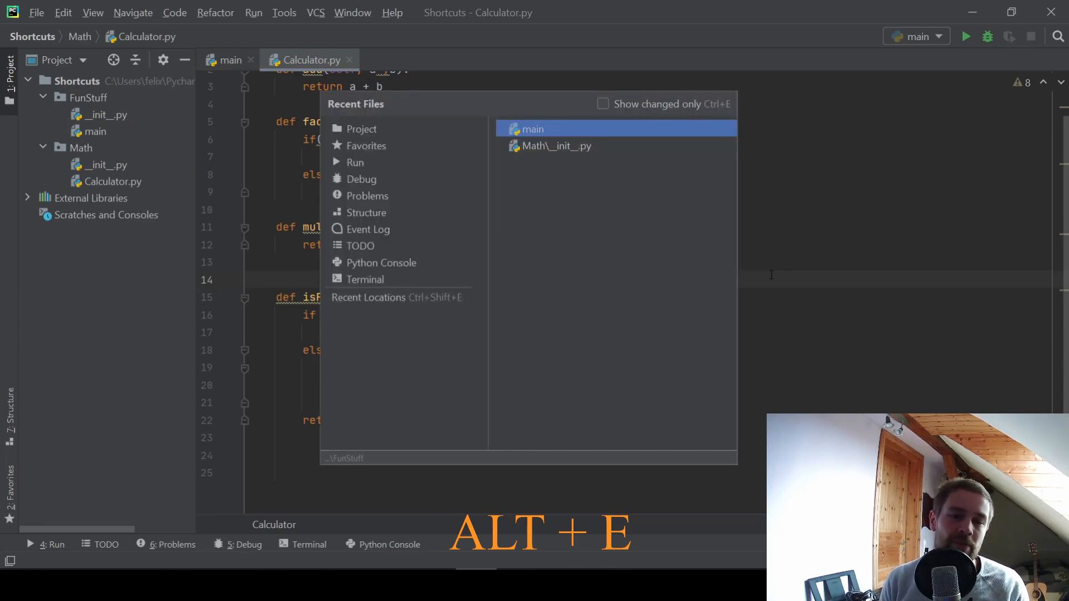
mouse_move(437, 109)
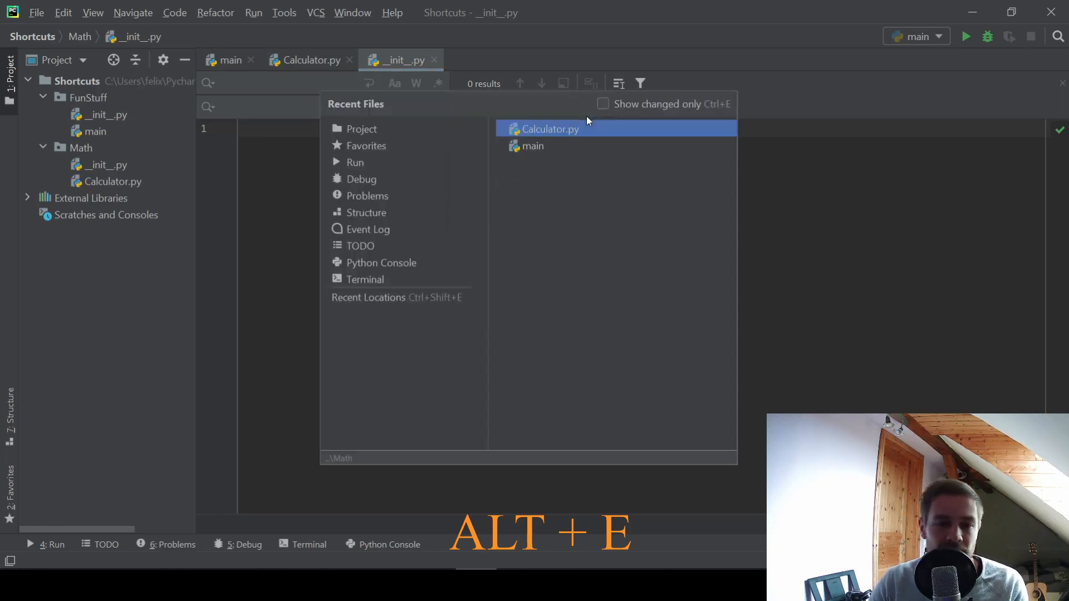
mouse_move(538, 146)
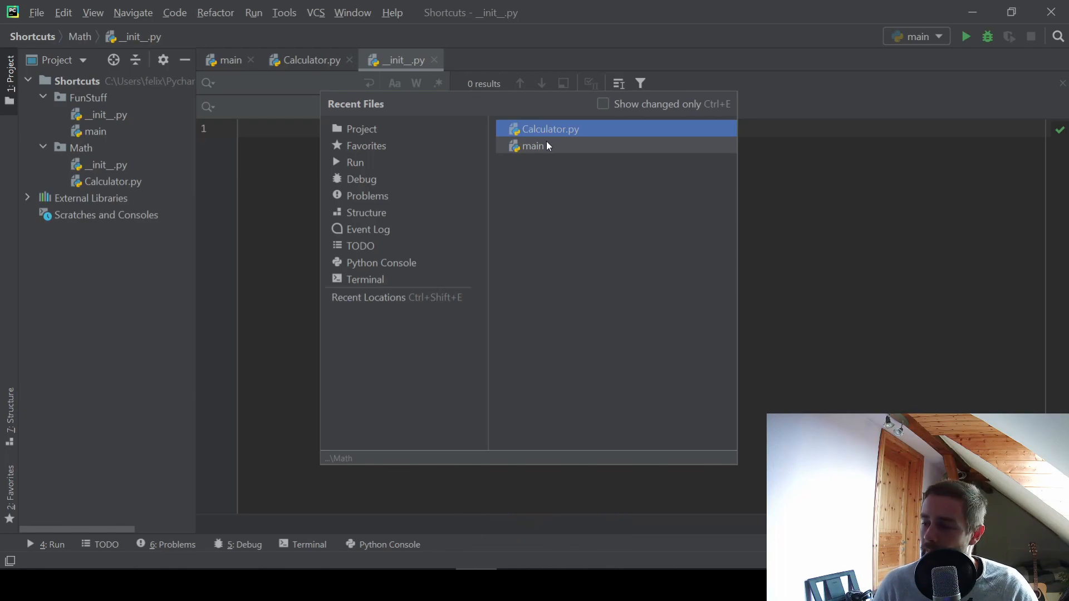
click(534, 146)
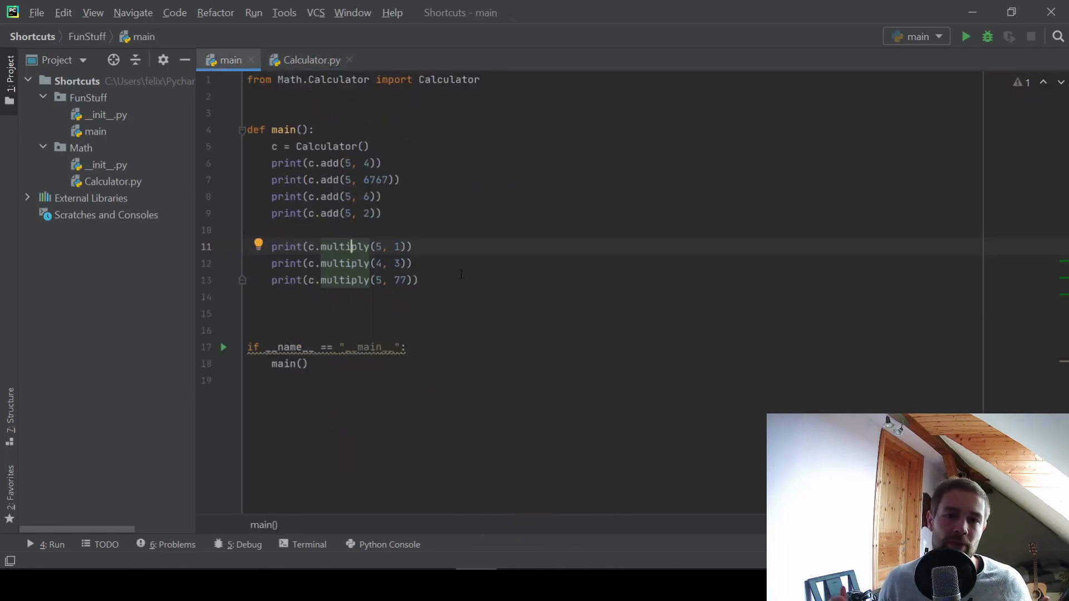